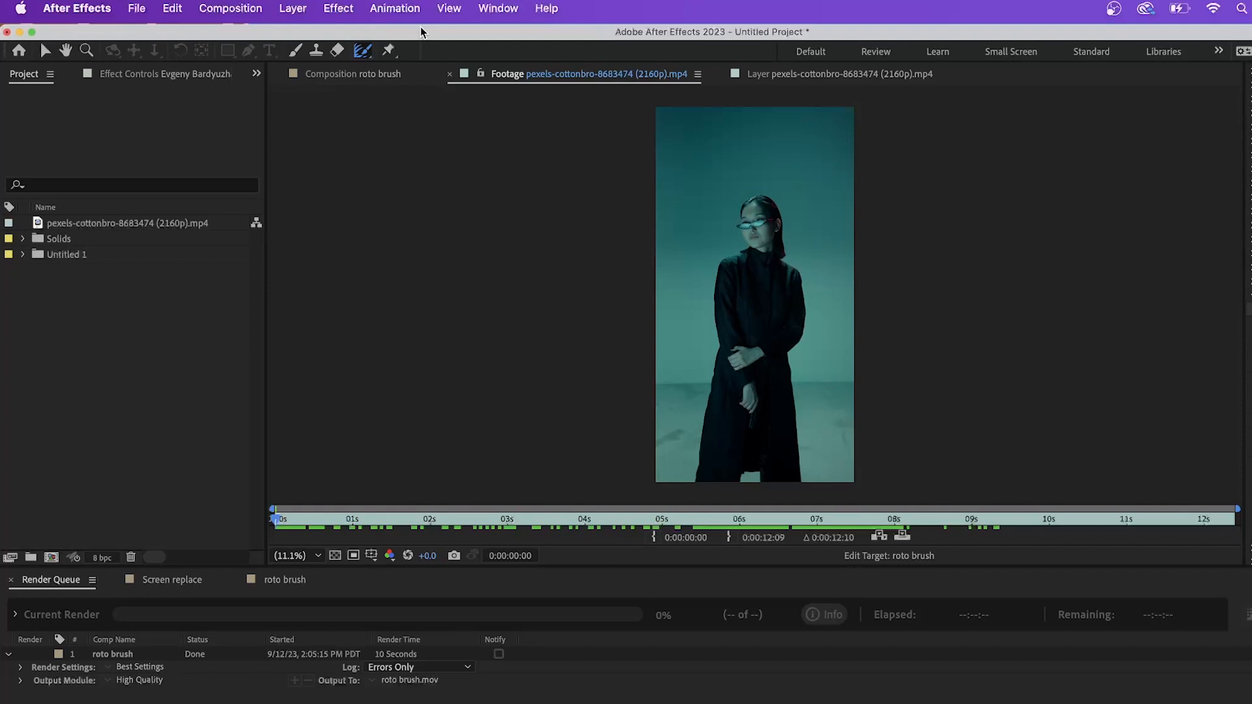
Preview the woman-in-dark-coat clip and build a composition from it, trimmed to about five seconds.
left_click(127, 223)
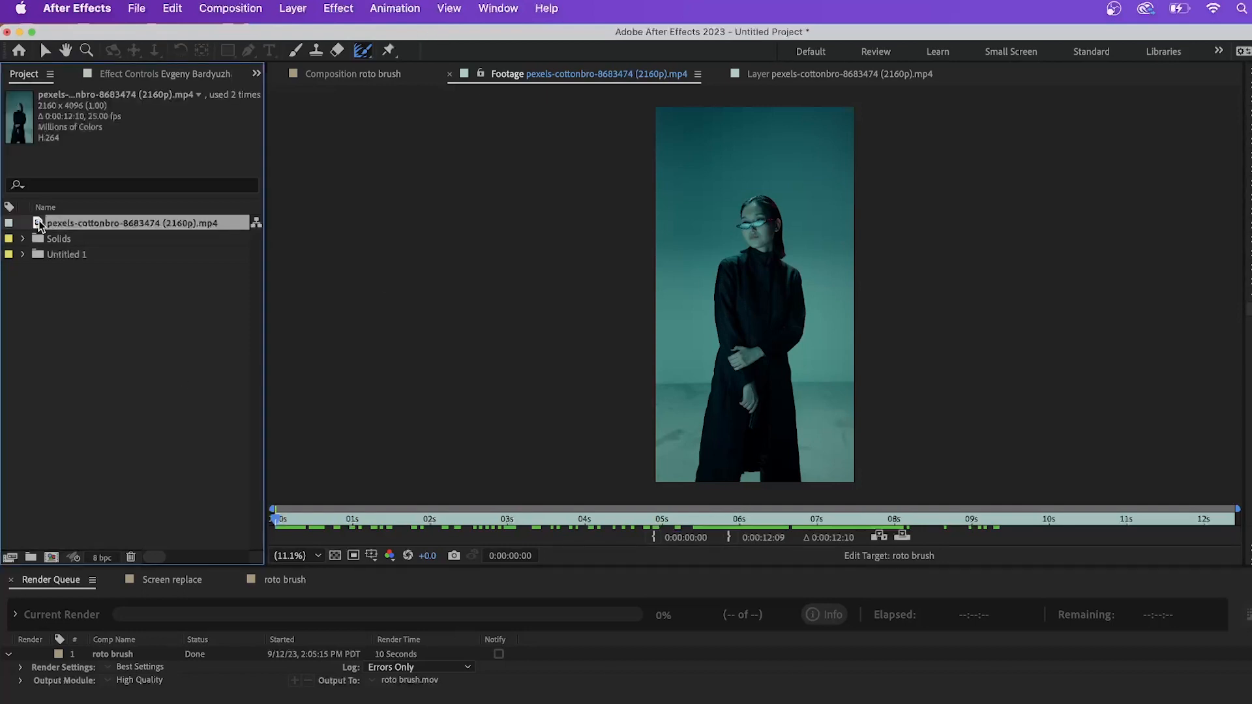
left_click(526, 519)
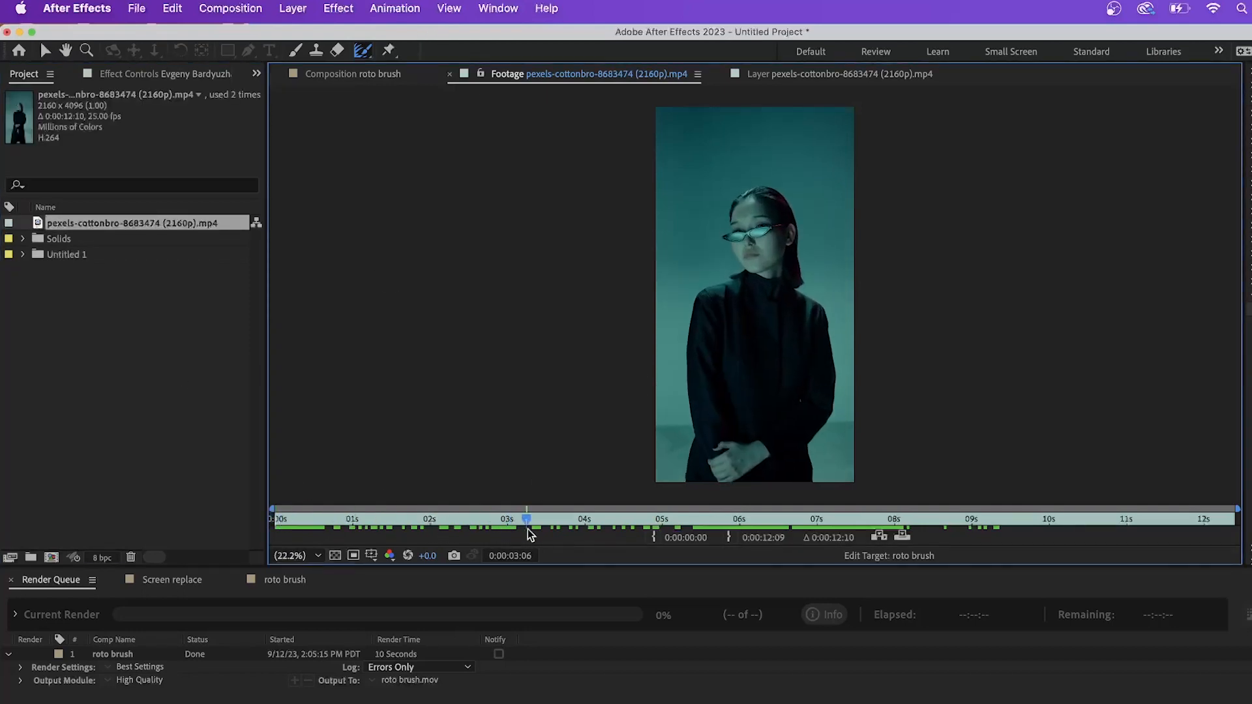
left_click(387, 519)
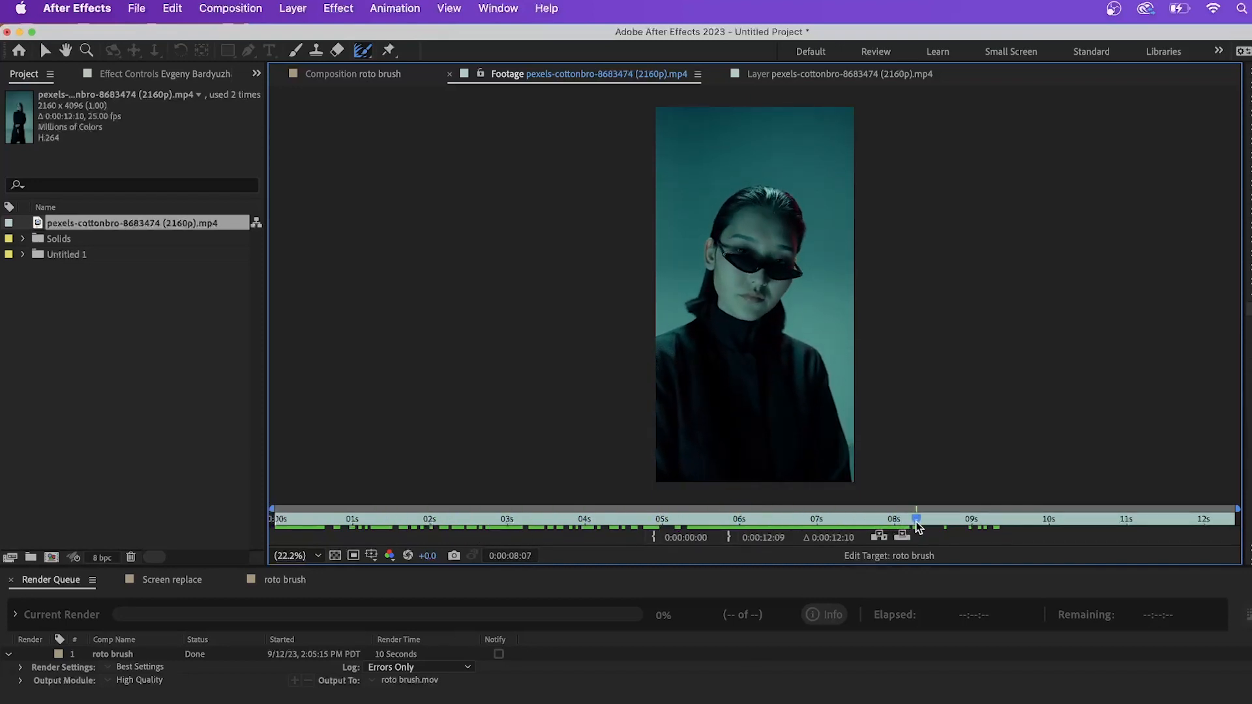
left_click(325, 520)
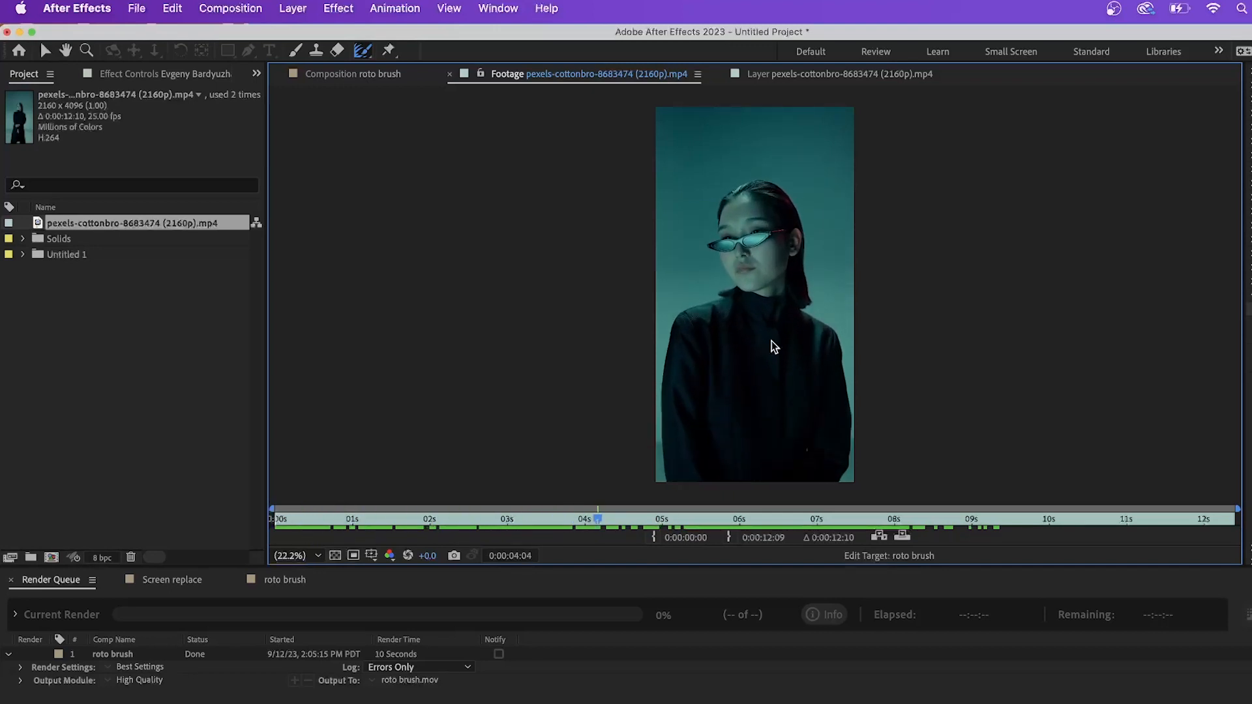
mouse_move(668, 397)
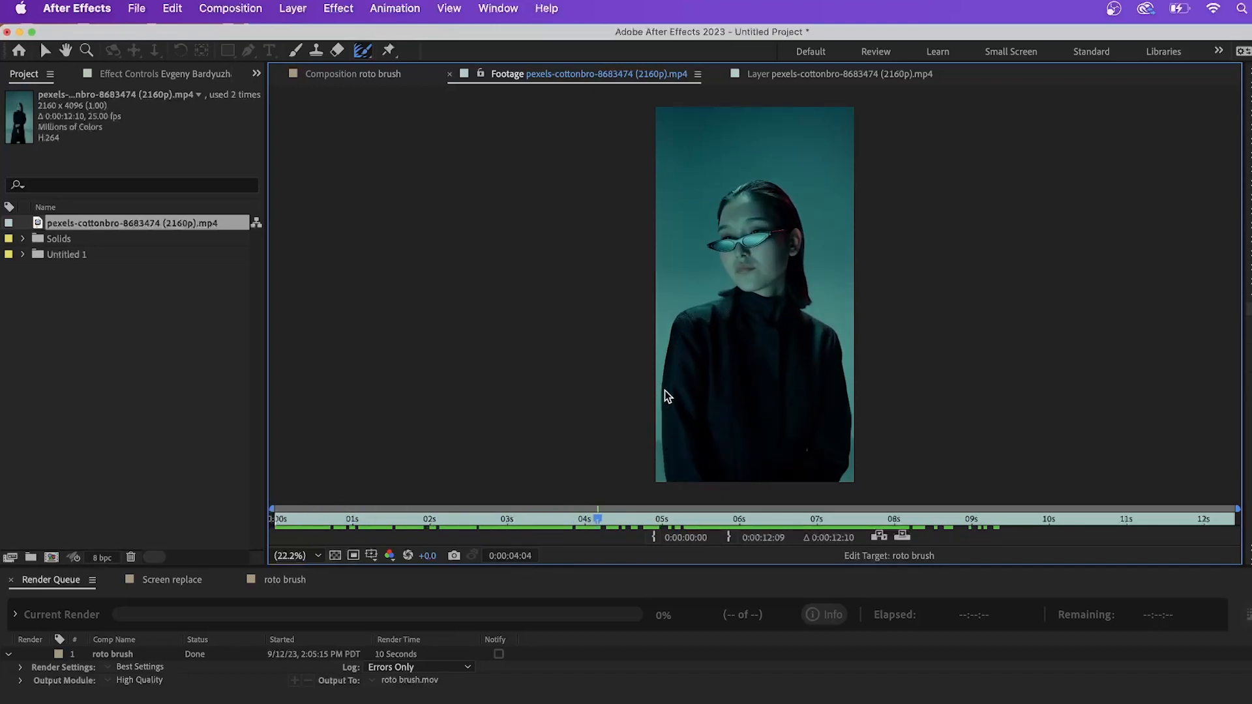
mouse_move(783, 180)
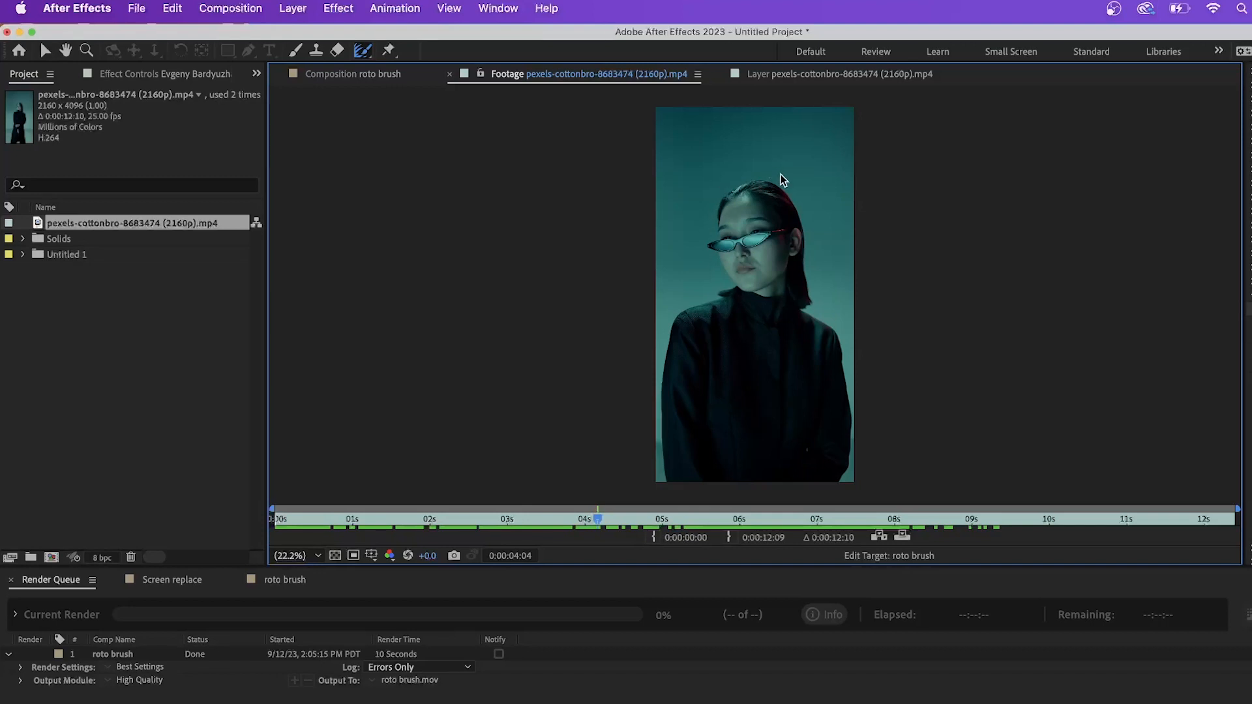
mouse_move(851, 427)
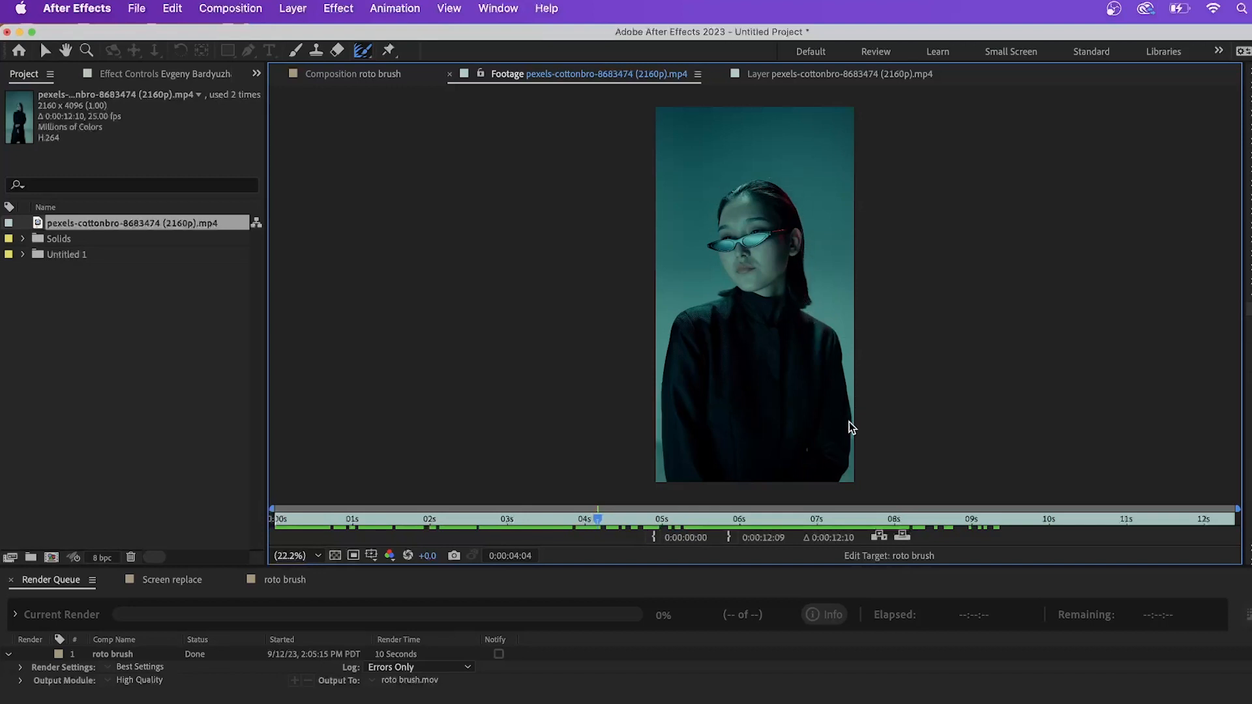
mouse_move(811, 278)
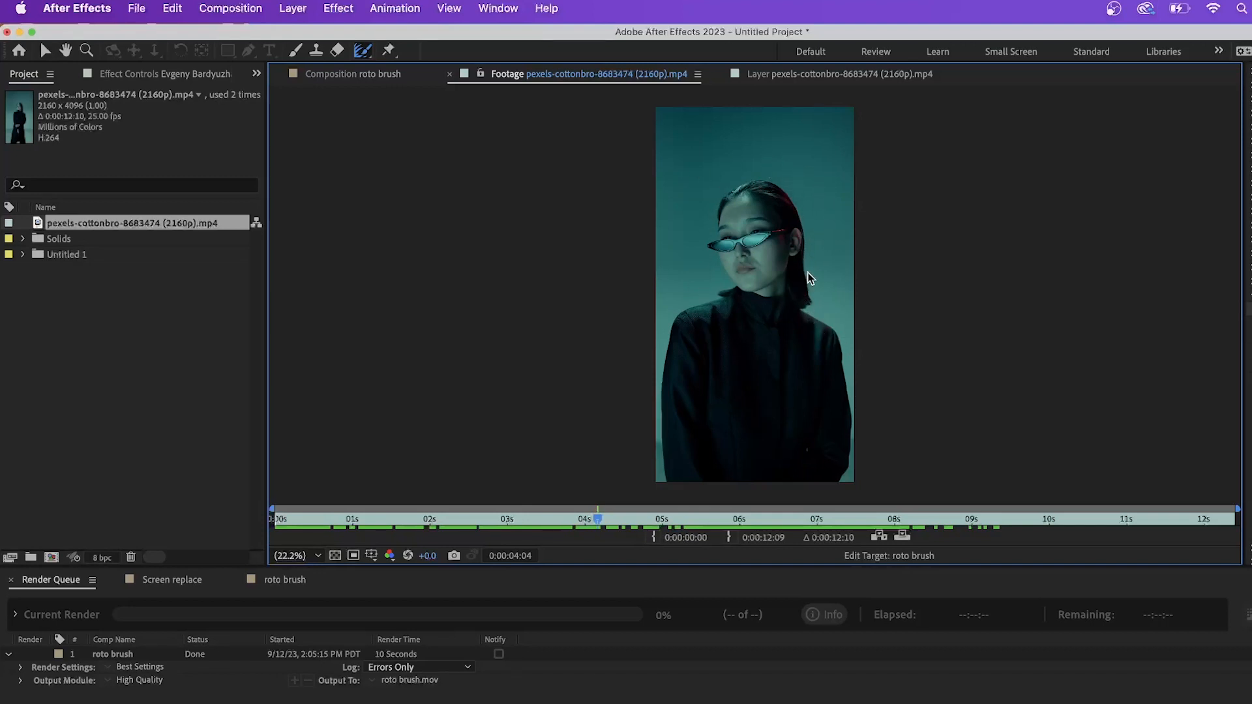
mouse_move(363, 50)
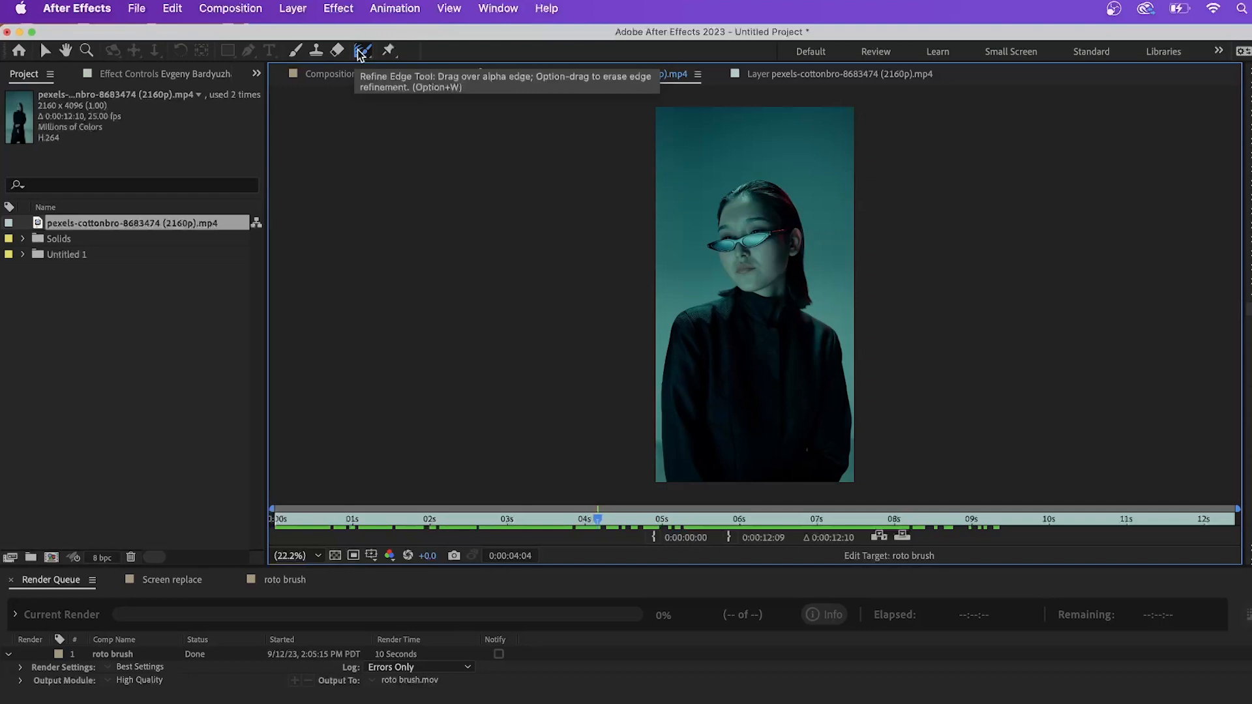
mouse_move(751, 190)
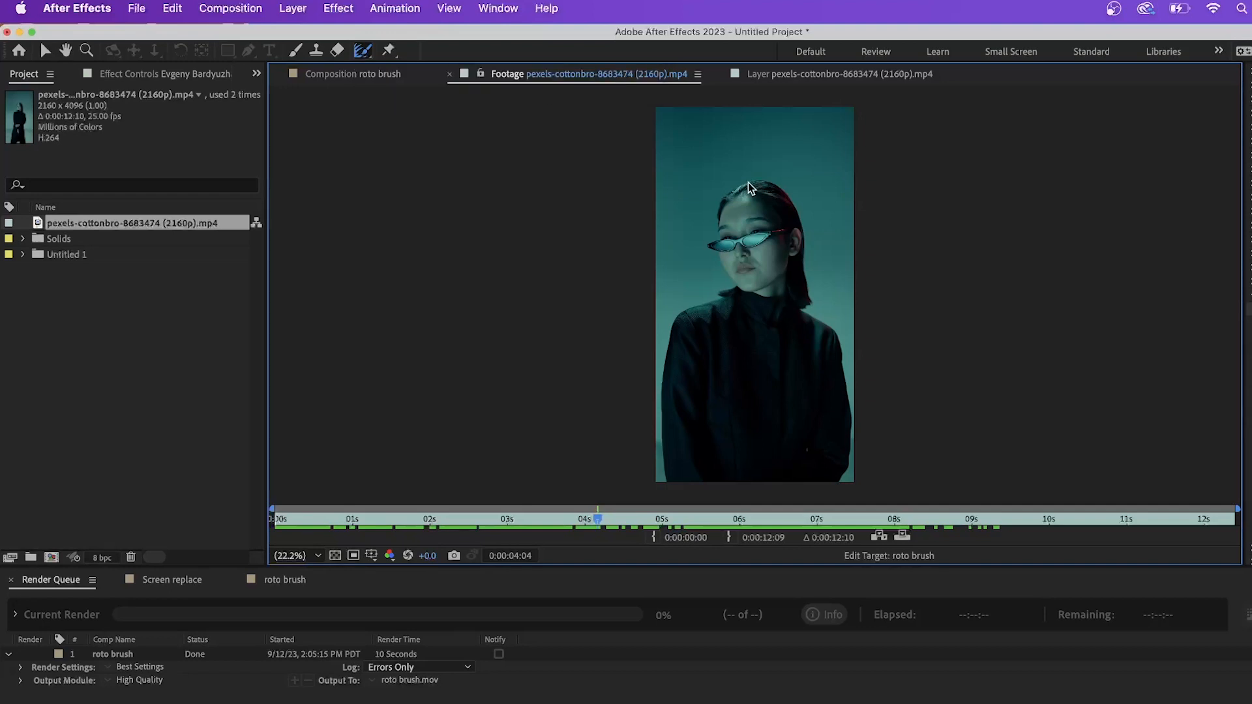
mouse_move(734, 184)
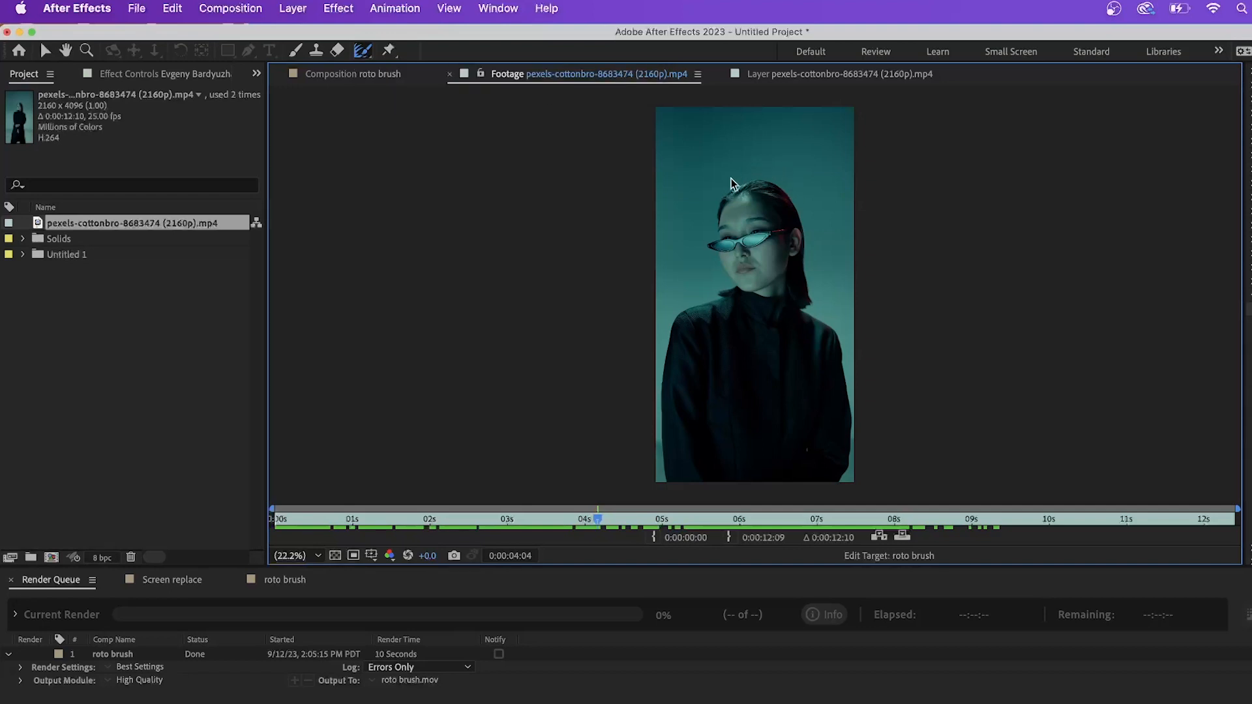
mouse_move(758, 293)
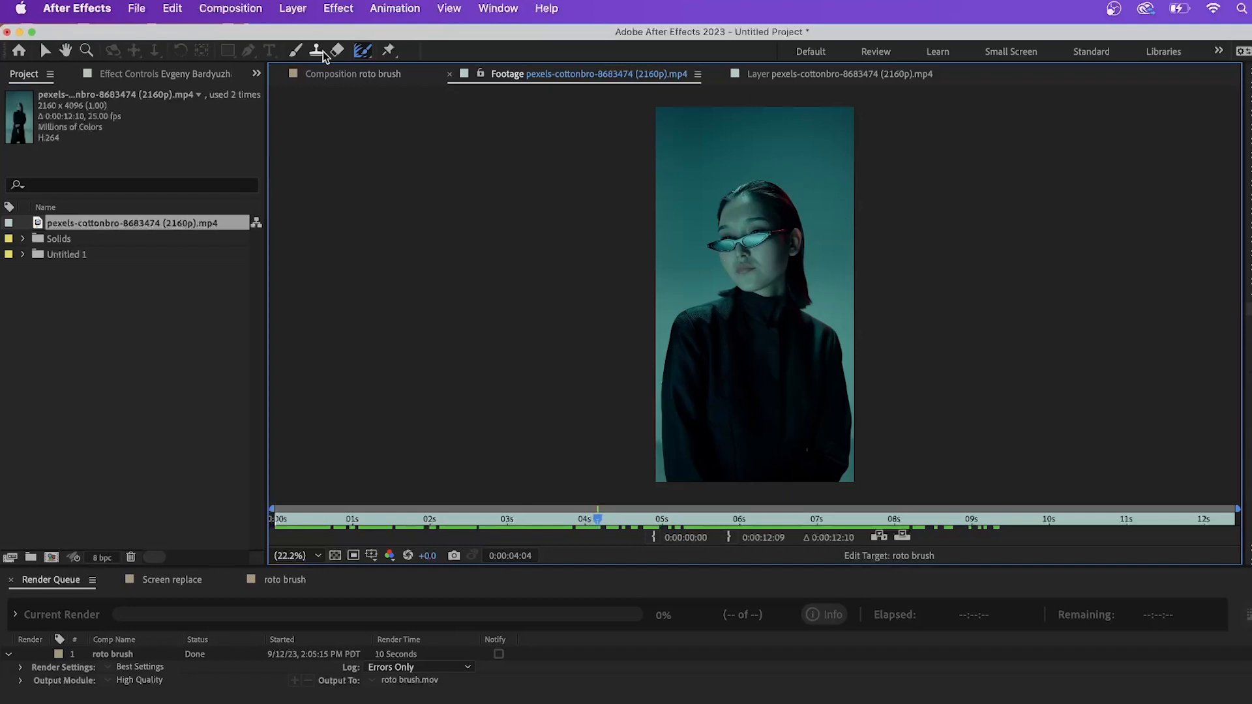
mouse_move(357, 39)
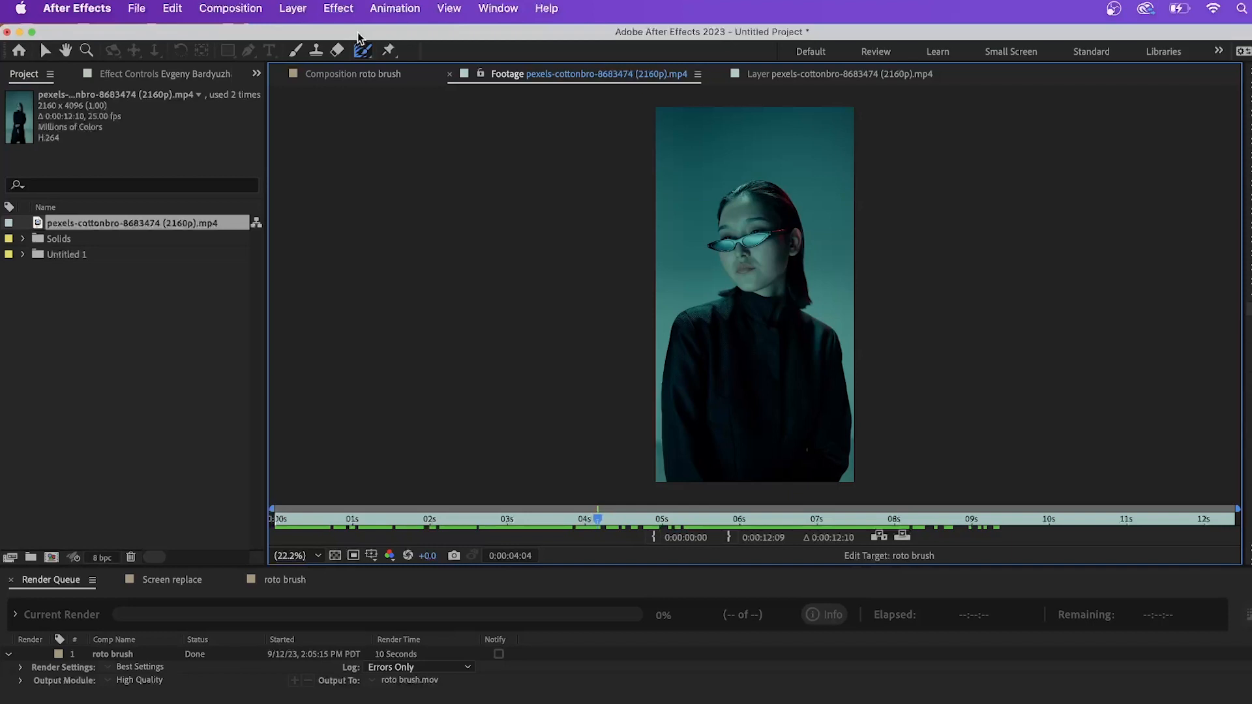
mouse_move(771, 260)
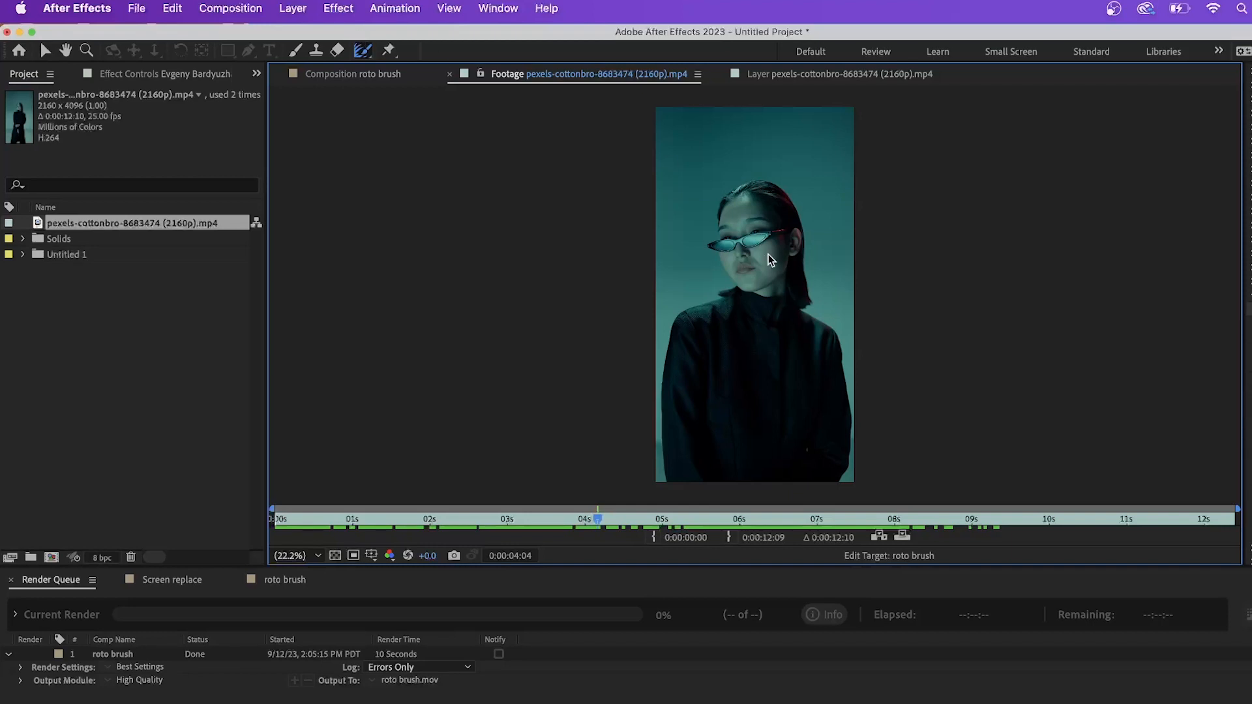
mouse_move(834, 392)
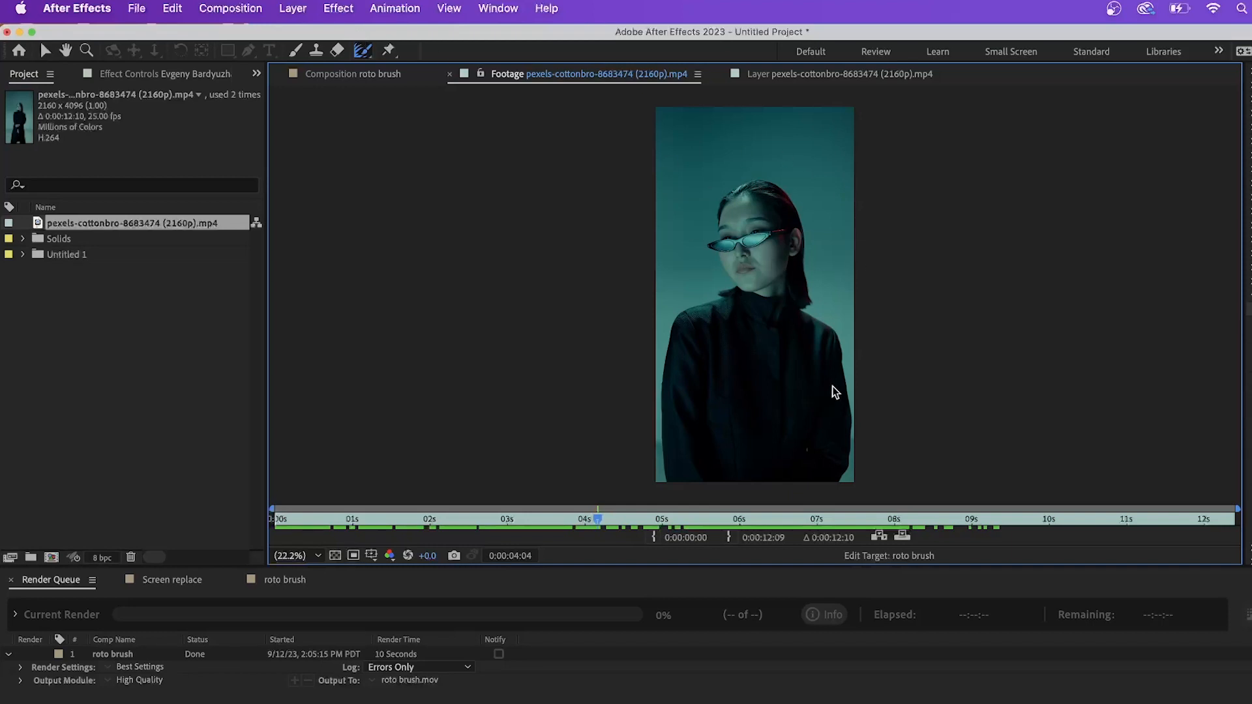
mouse_move(775, 381)
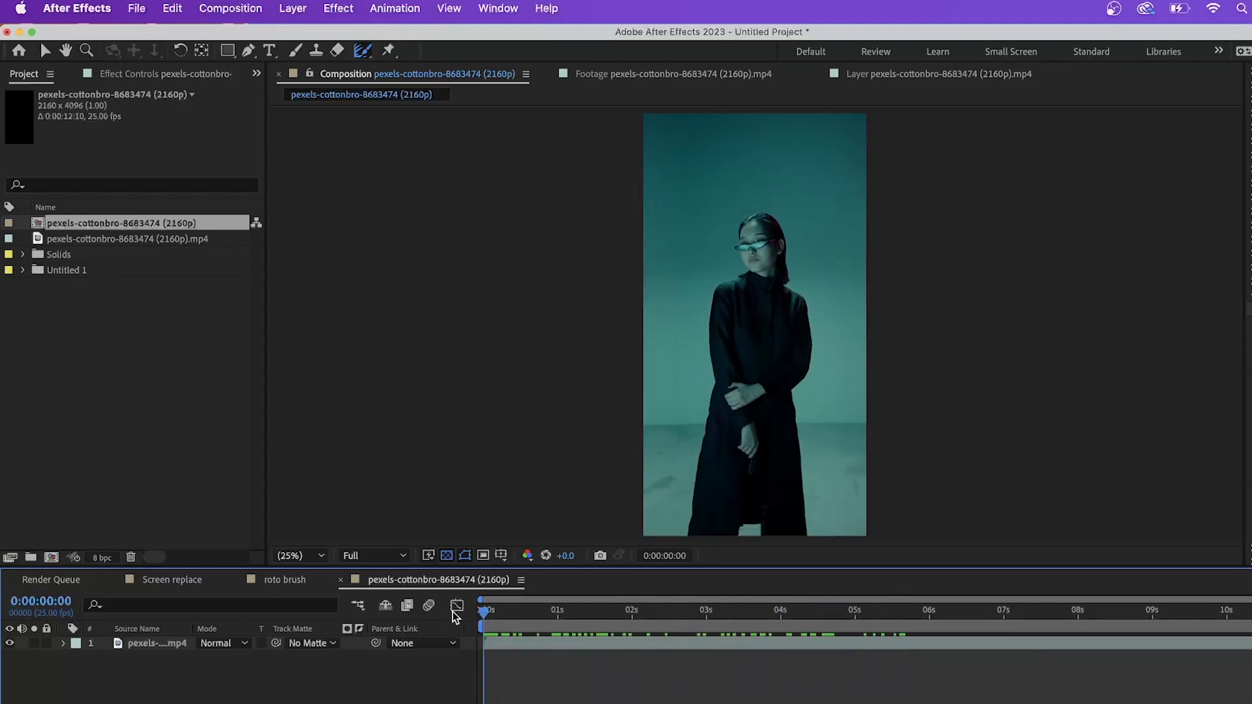
left_click(486, 611)
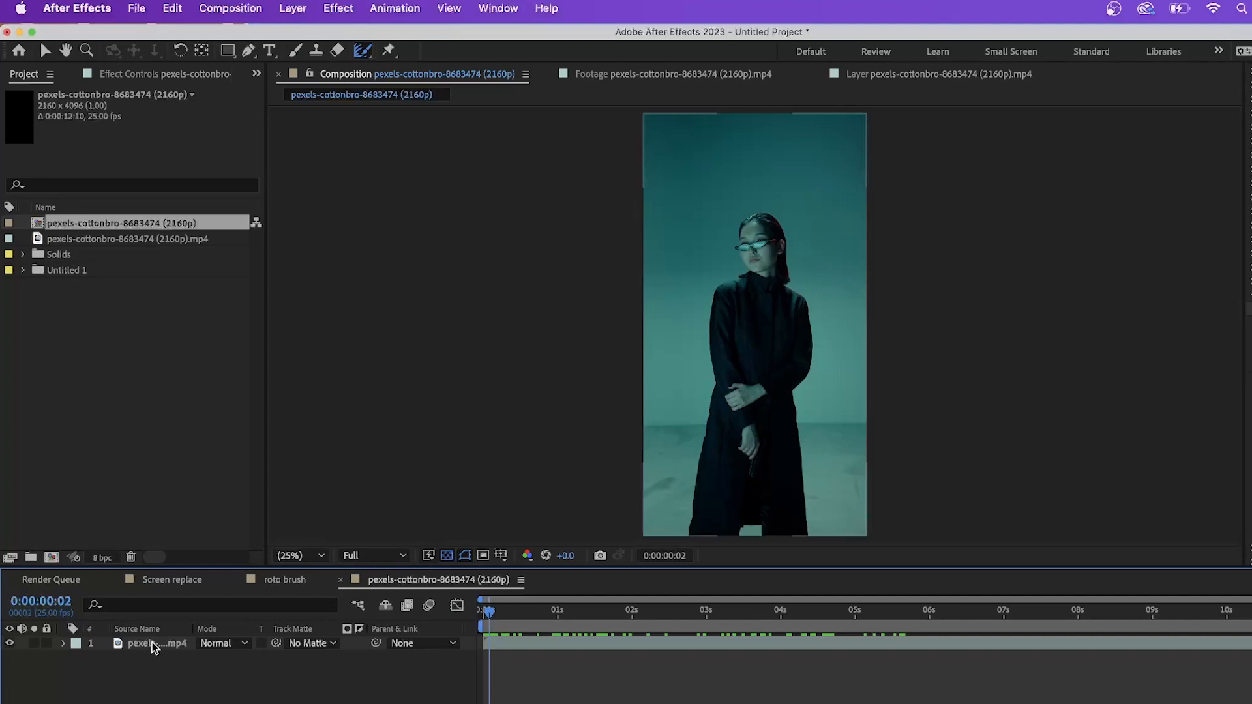
mouse_move(135, 665)
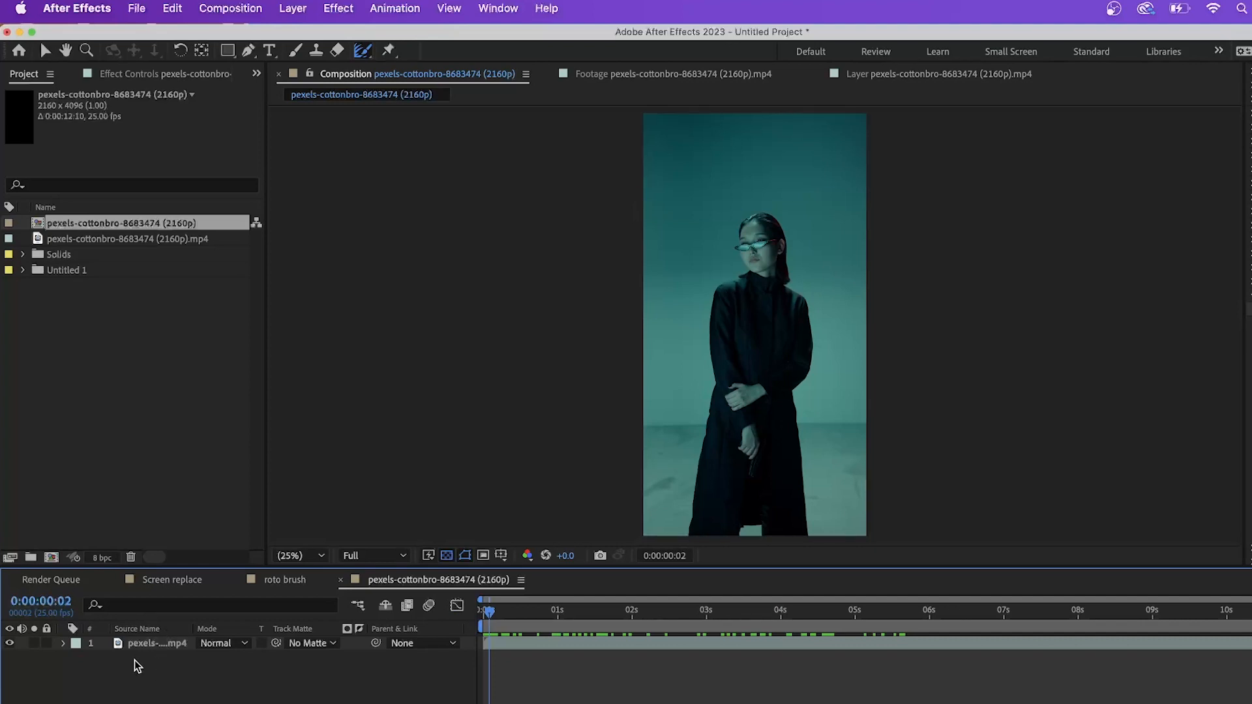
mouse_move(224, 693)
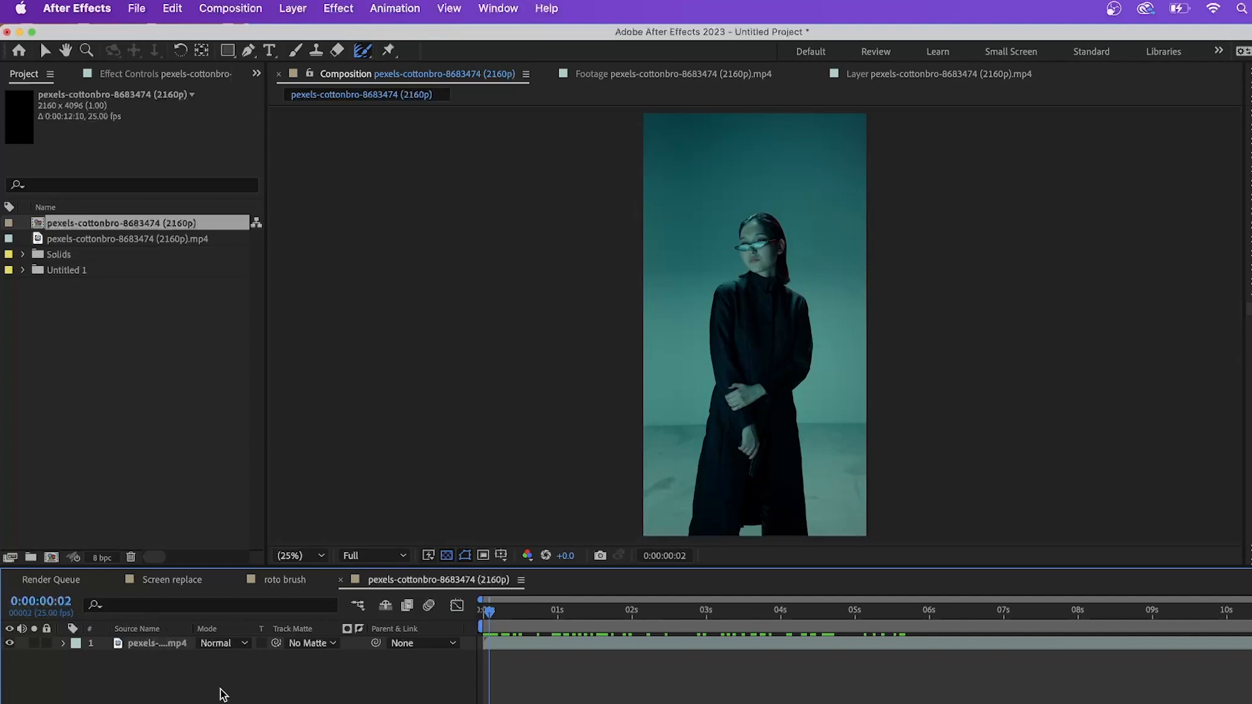
left_click(1013, 611)
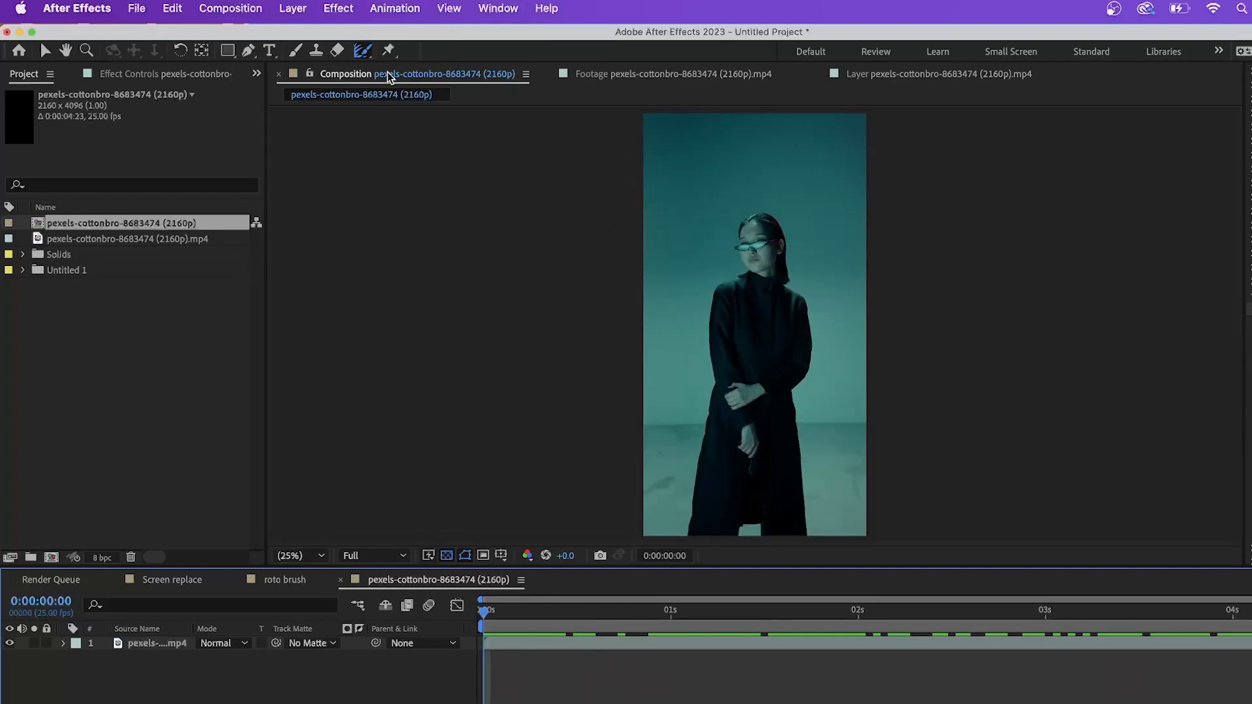
Paint Roto Brush strokes over the woman's coat, head and shoulders to mark her as foreground.
left_click(361, 50)
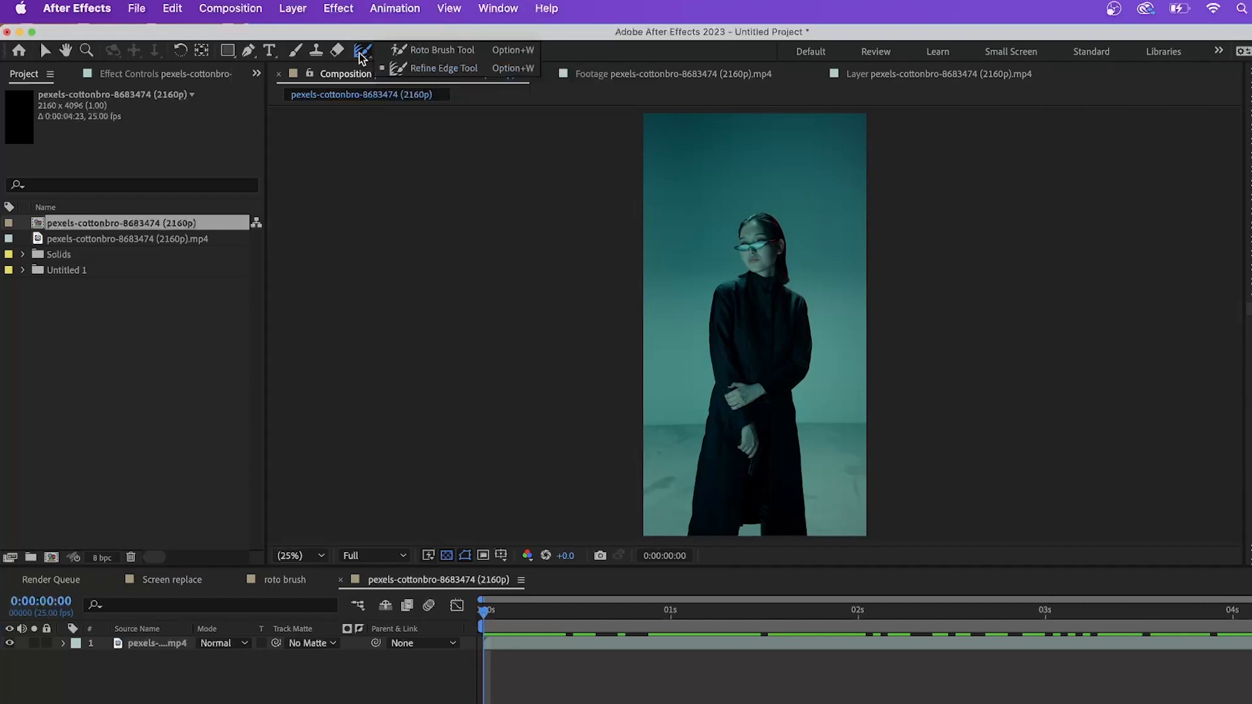
mouse_move(421, 49)
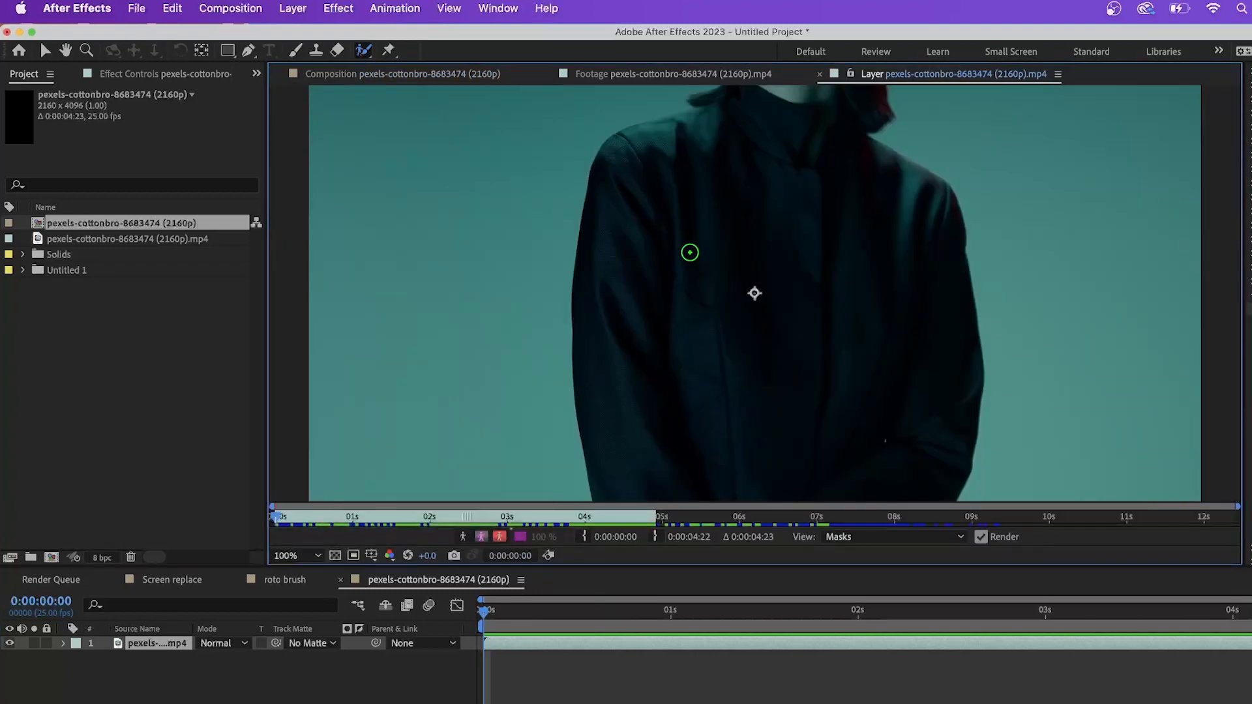
left_click(285, 556)
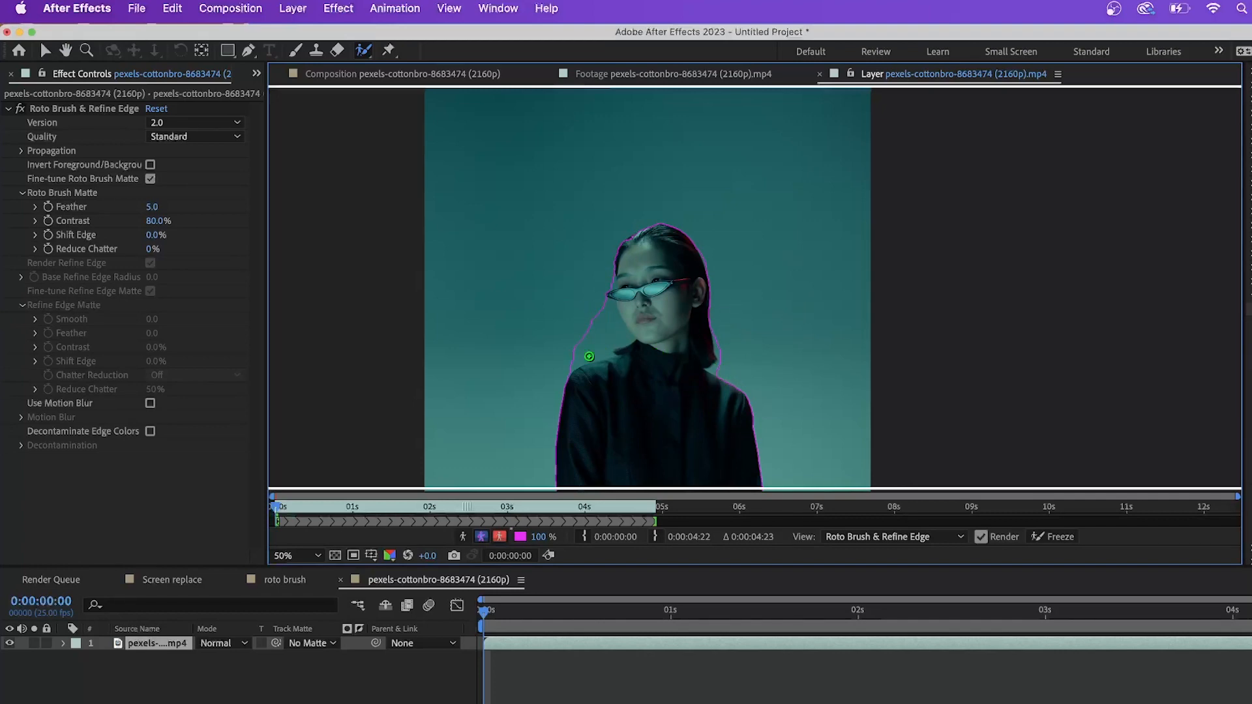
mouse_move(651, 312)
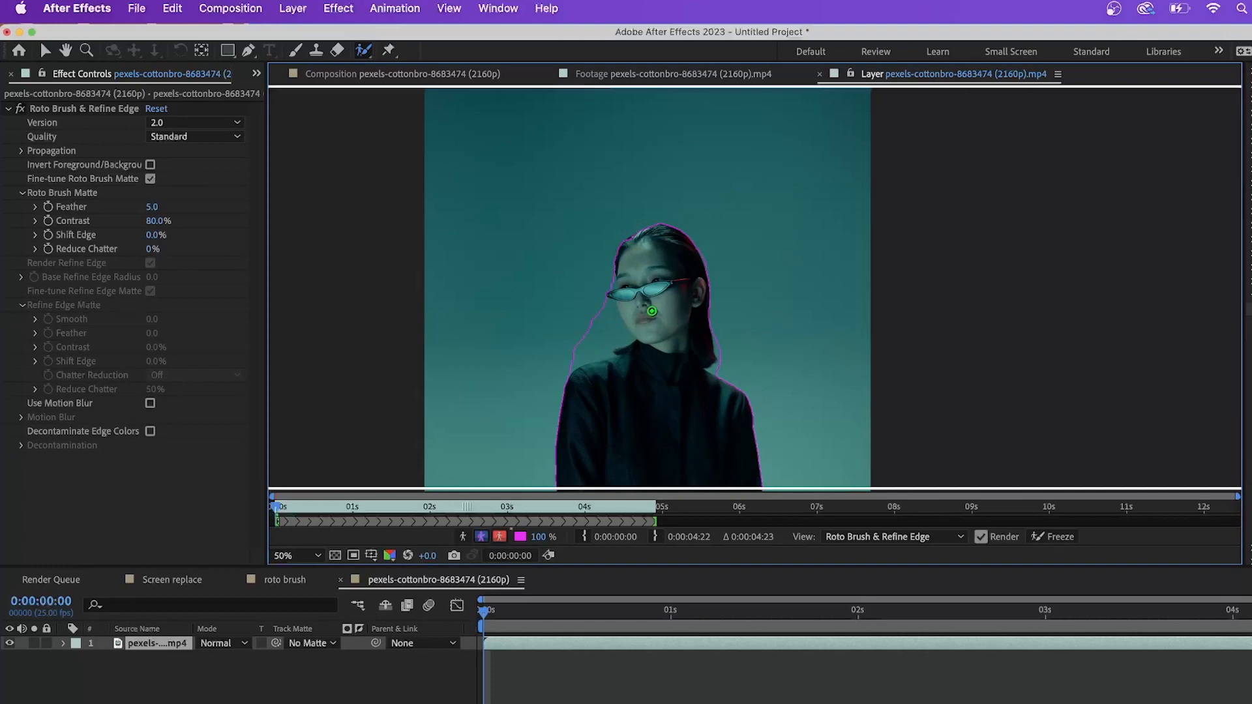
mouse_move(600, 266)
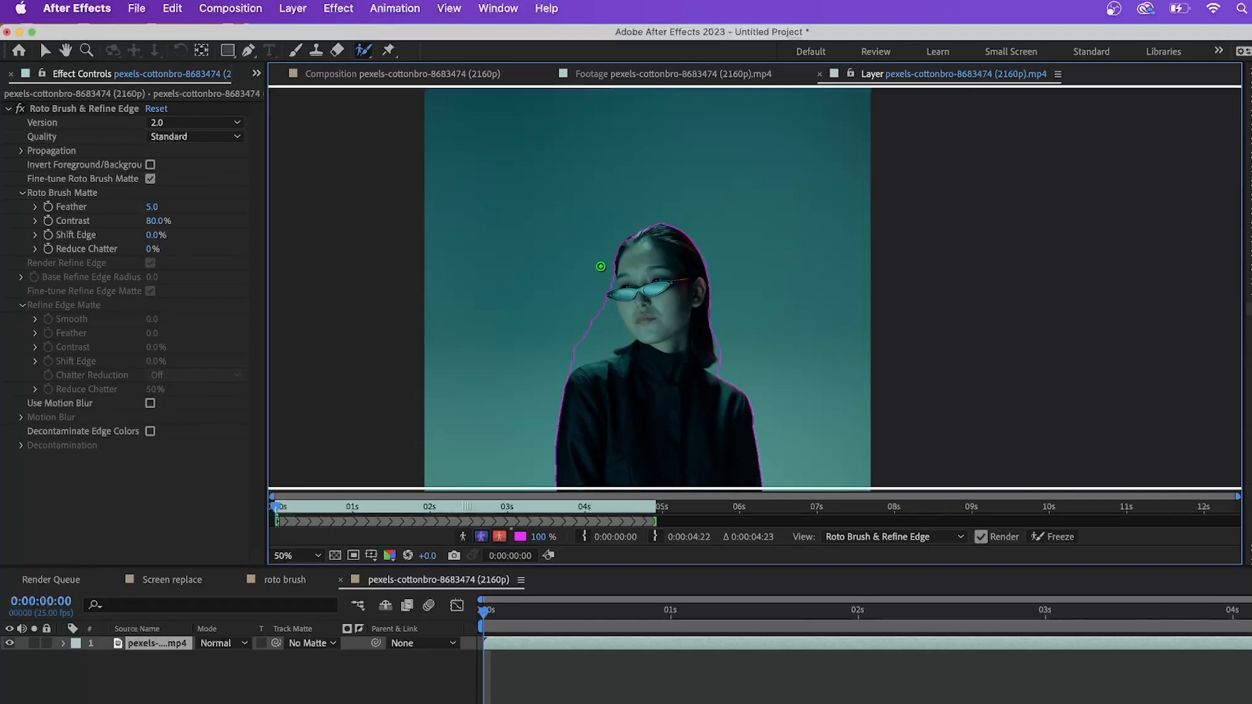
mouse_move(671, 328)
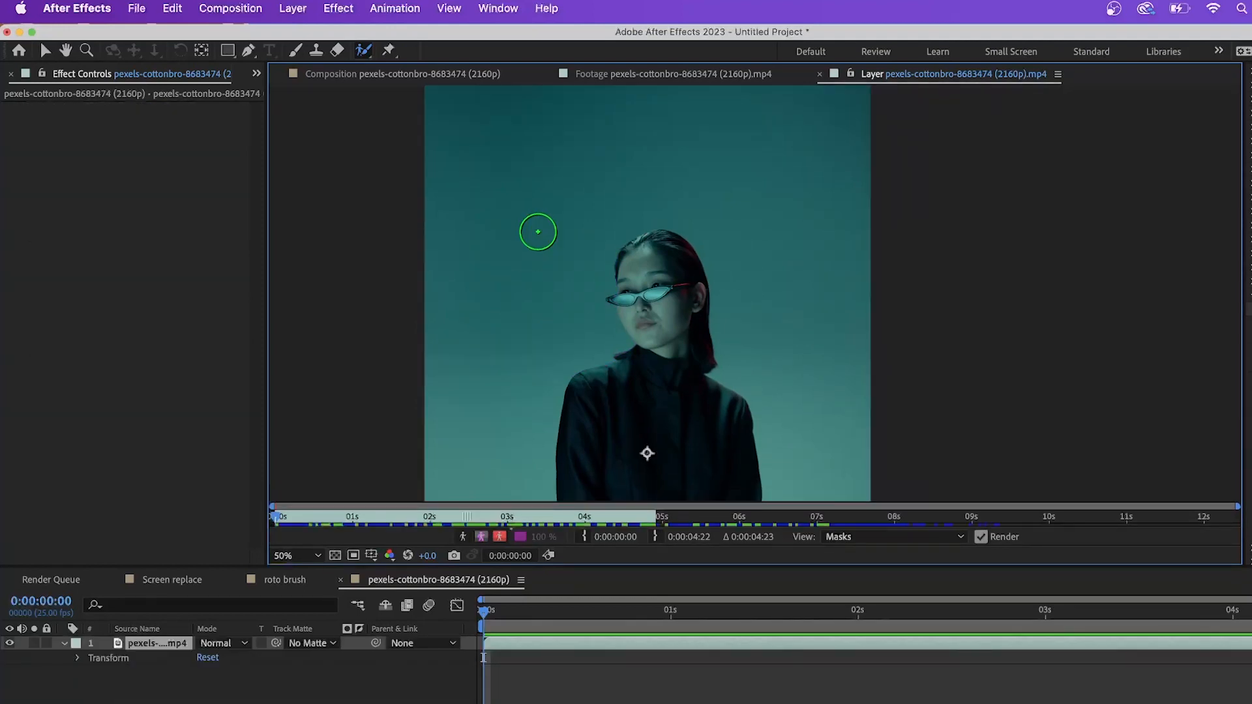
mouse_move(549, 227)
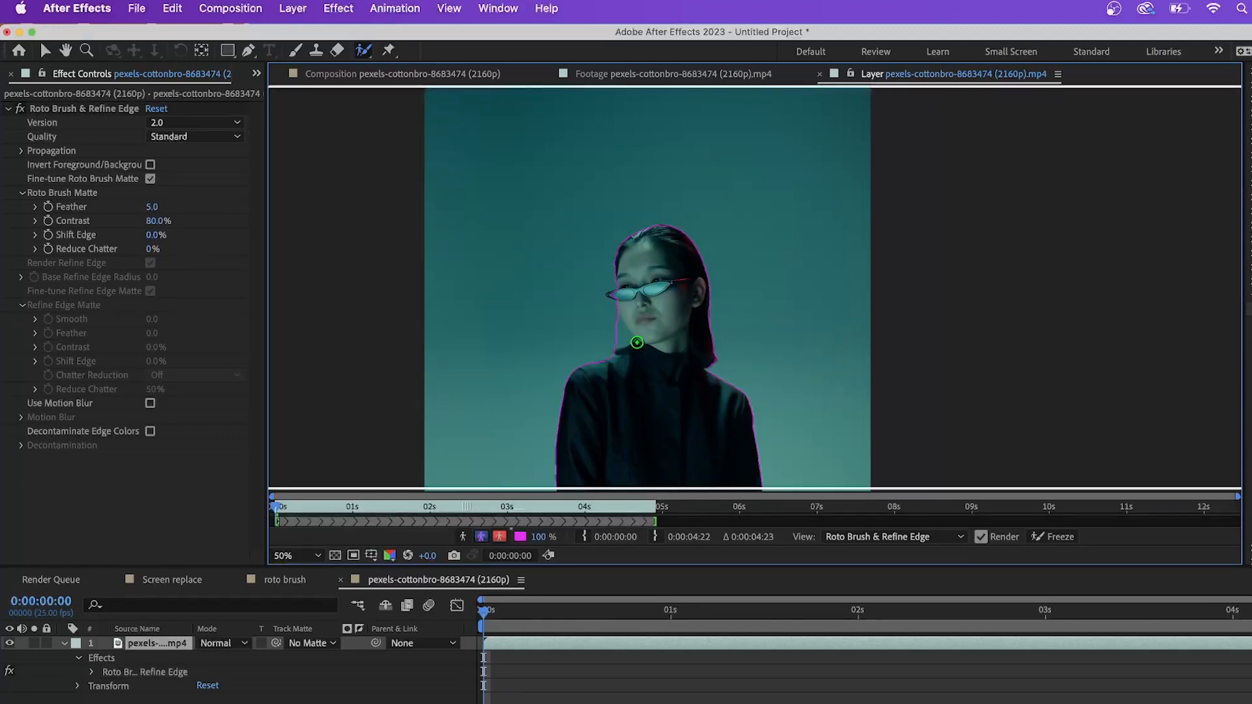
mouse_move(625, 240)
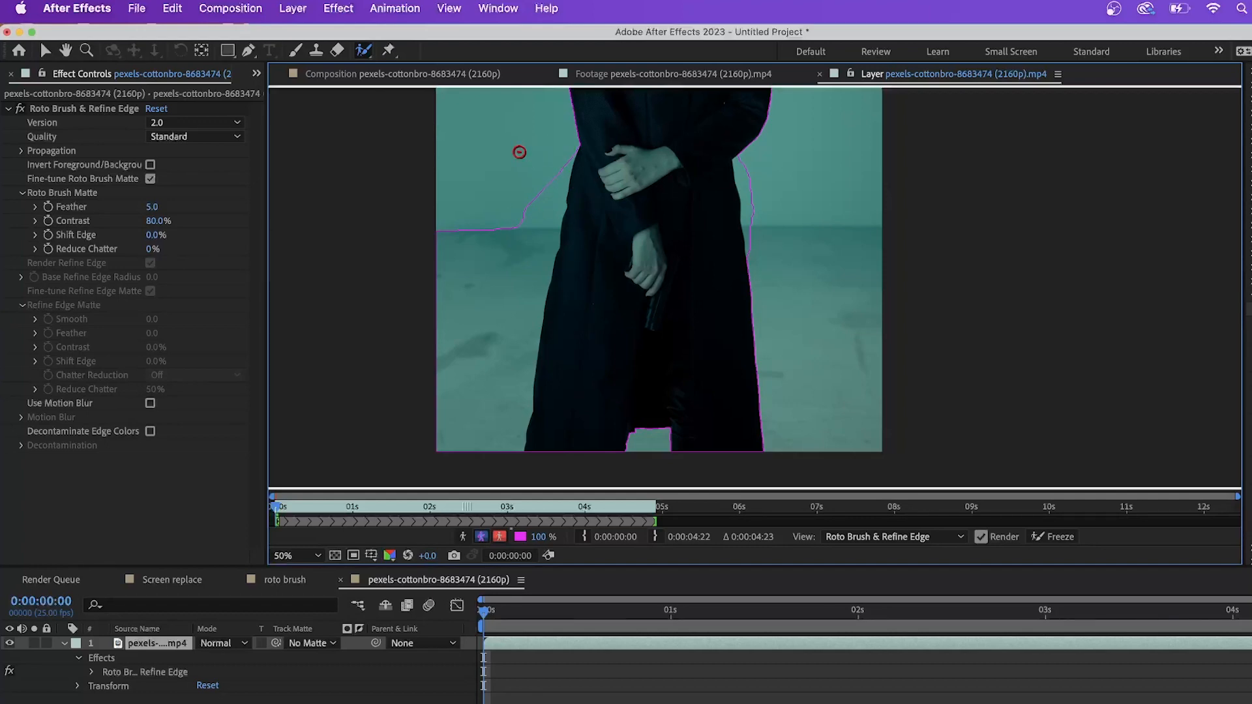
mouse_move(555, 148)
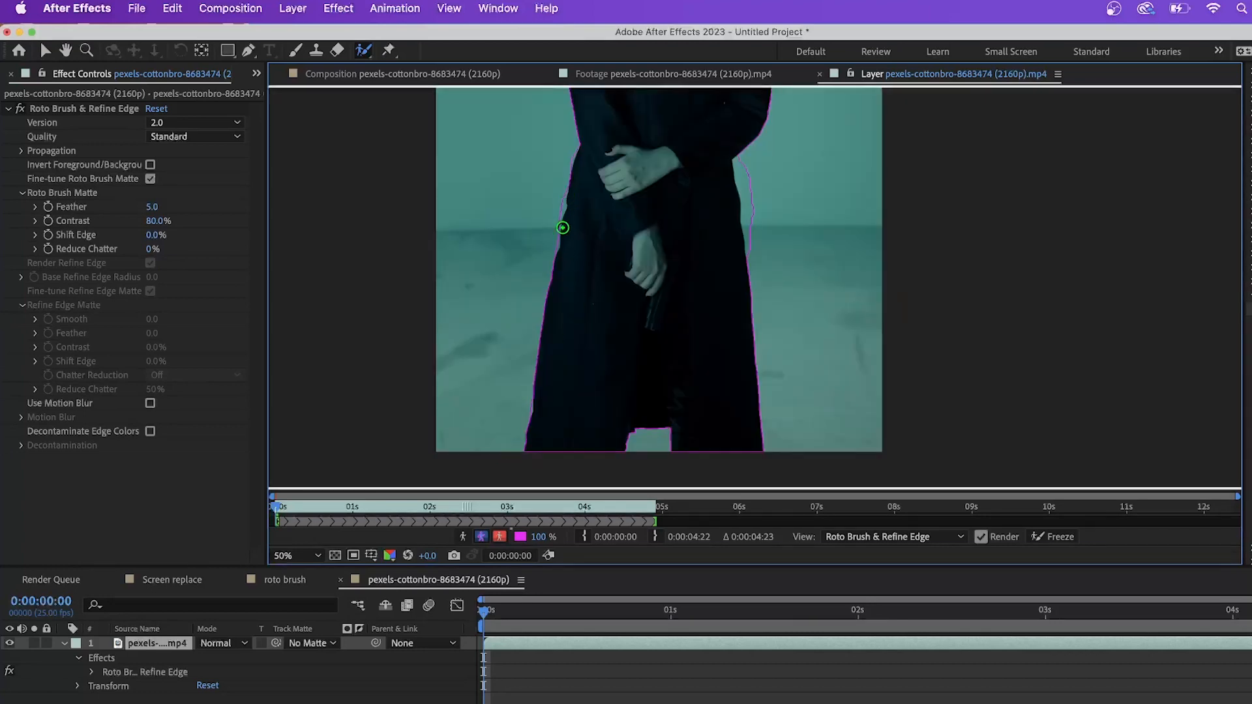
mouse_move(746, 157)
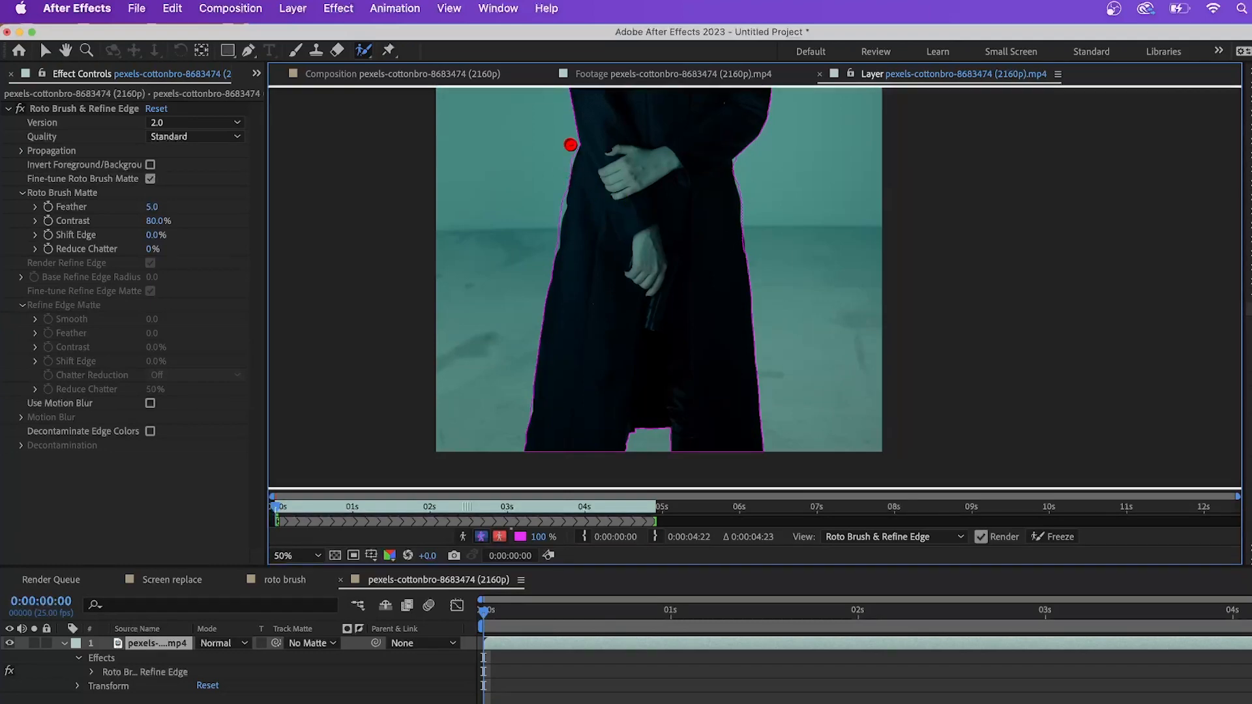
mouse_move(555, 192)
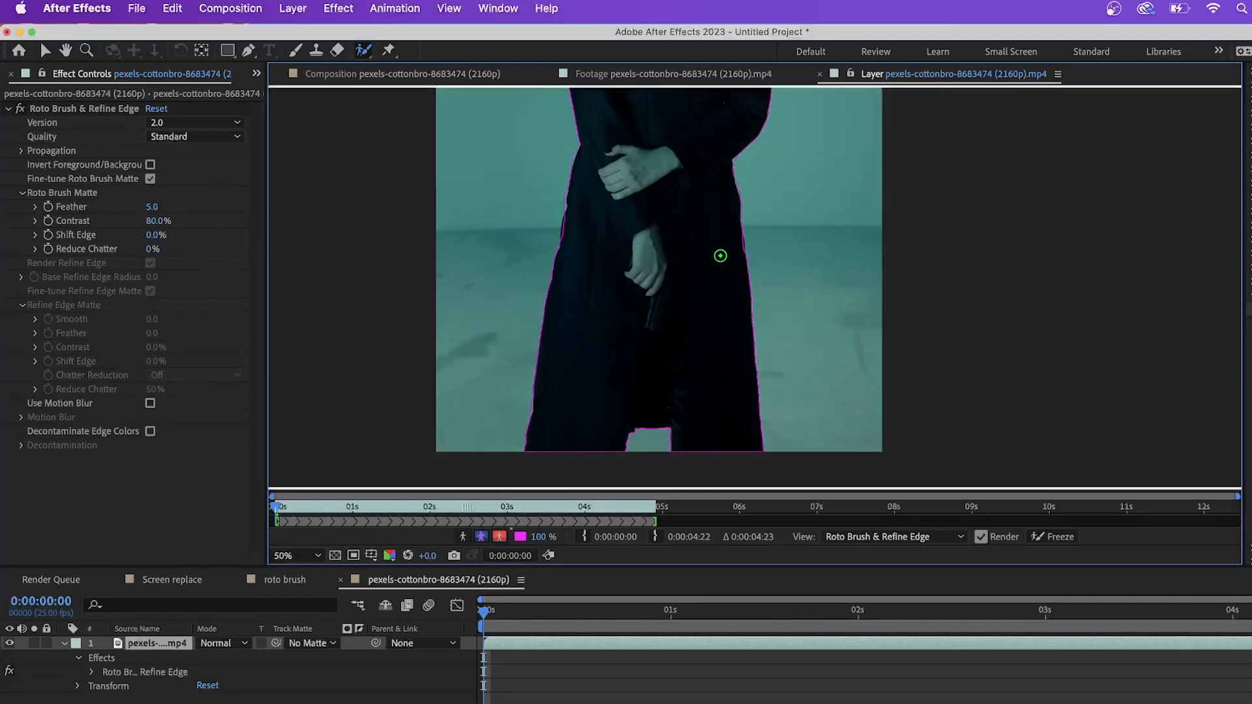
mouse_move(644, 197)
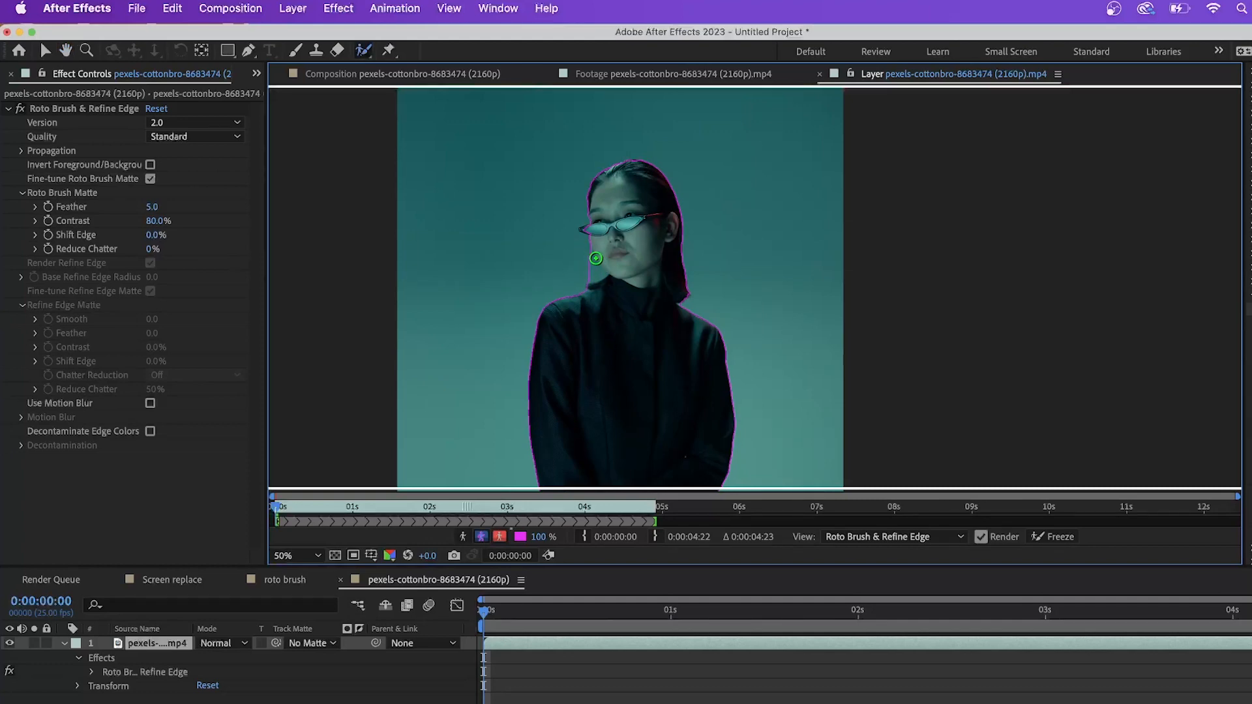
Zoom to 200% and refine the roto matte around hair, chin and sunglasses, then zoom back out.
left_click(294, 555)
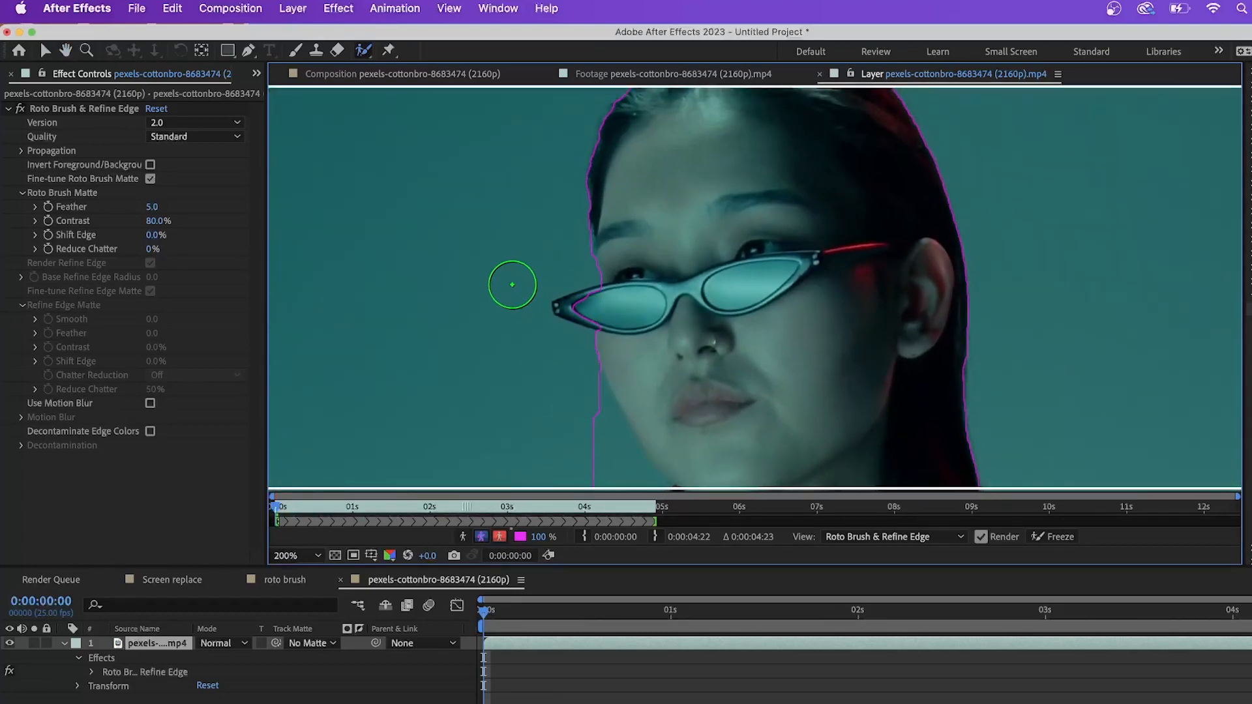
mouse_move(464, 252)
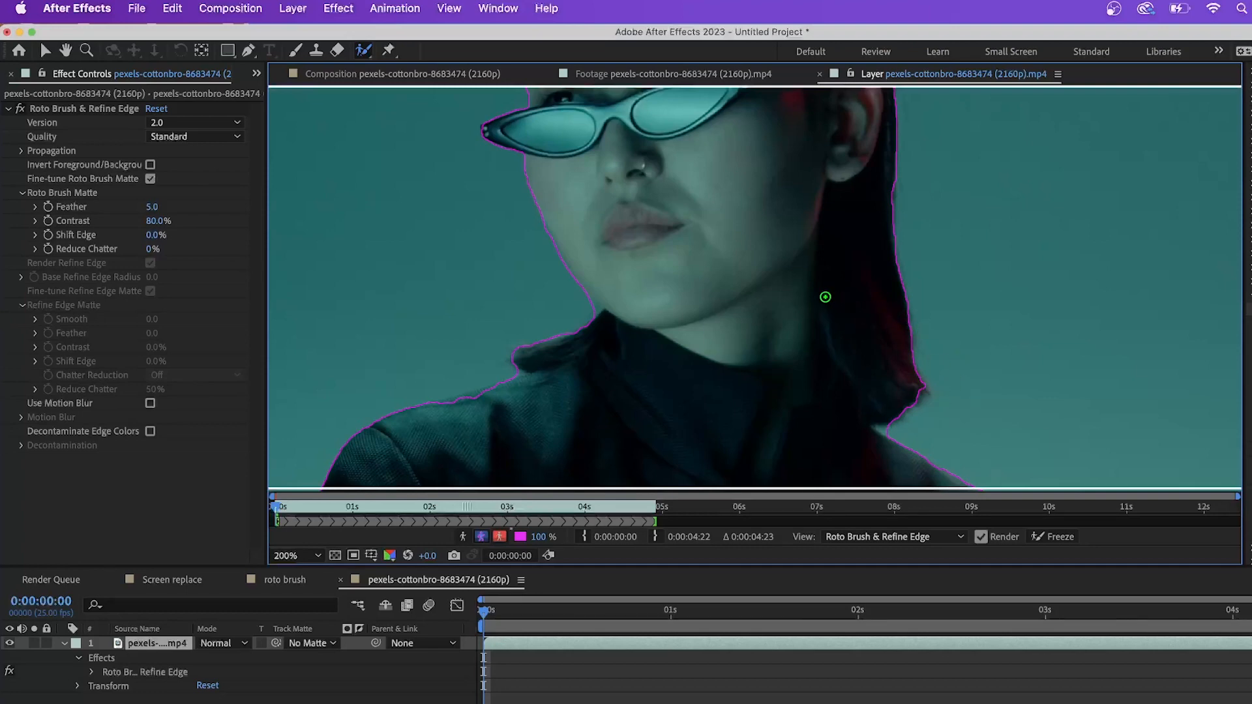
mouse_move(748, 182)
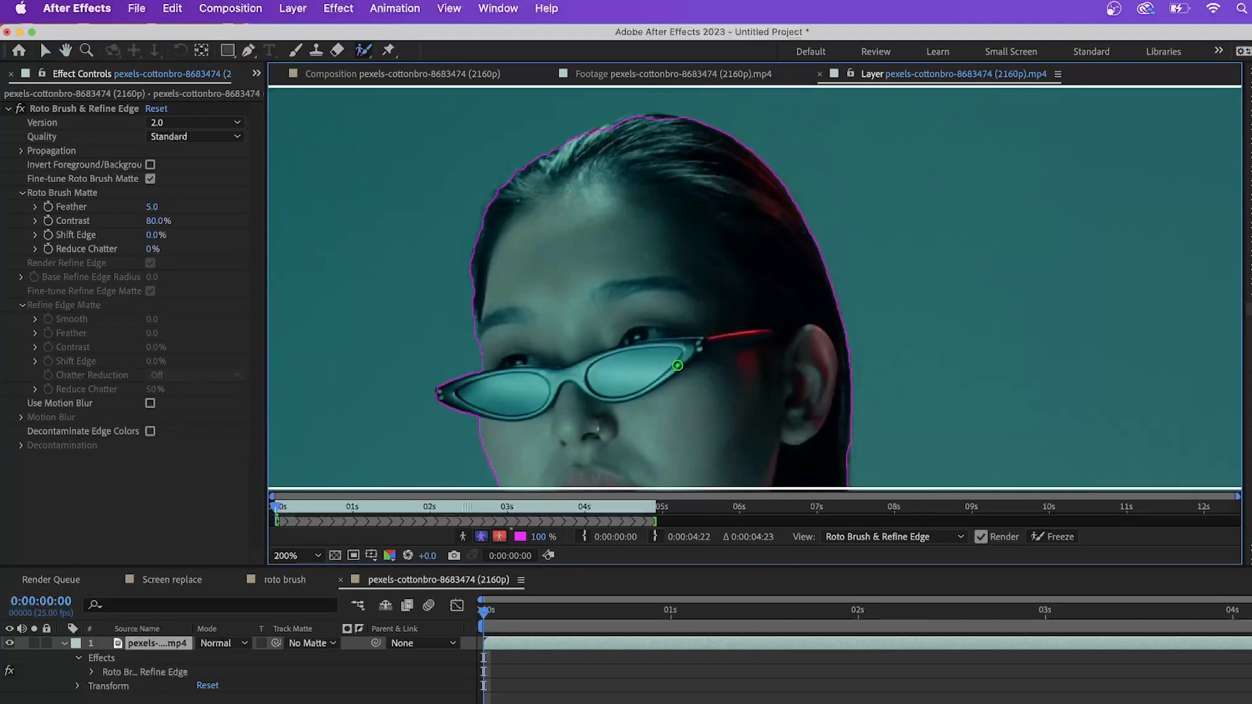
mouse_move(713, 380)
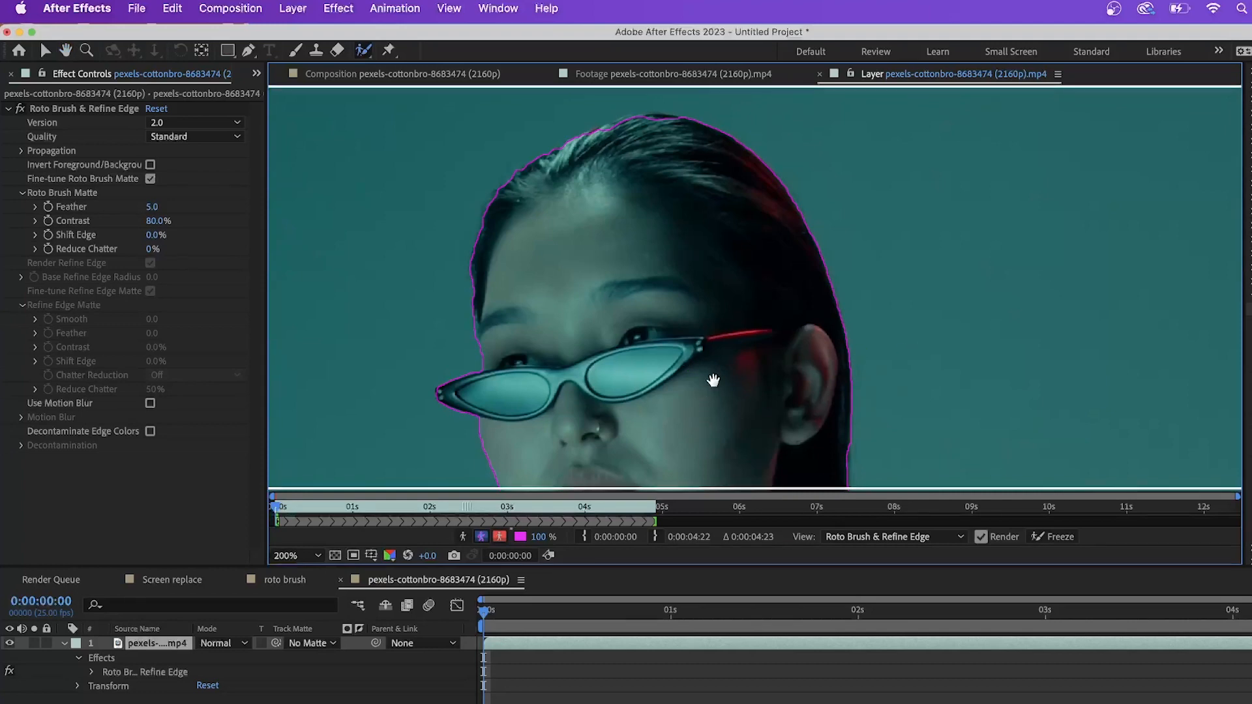
left_click(288, 555)
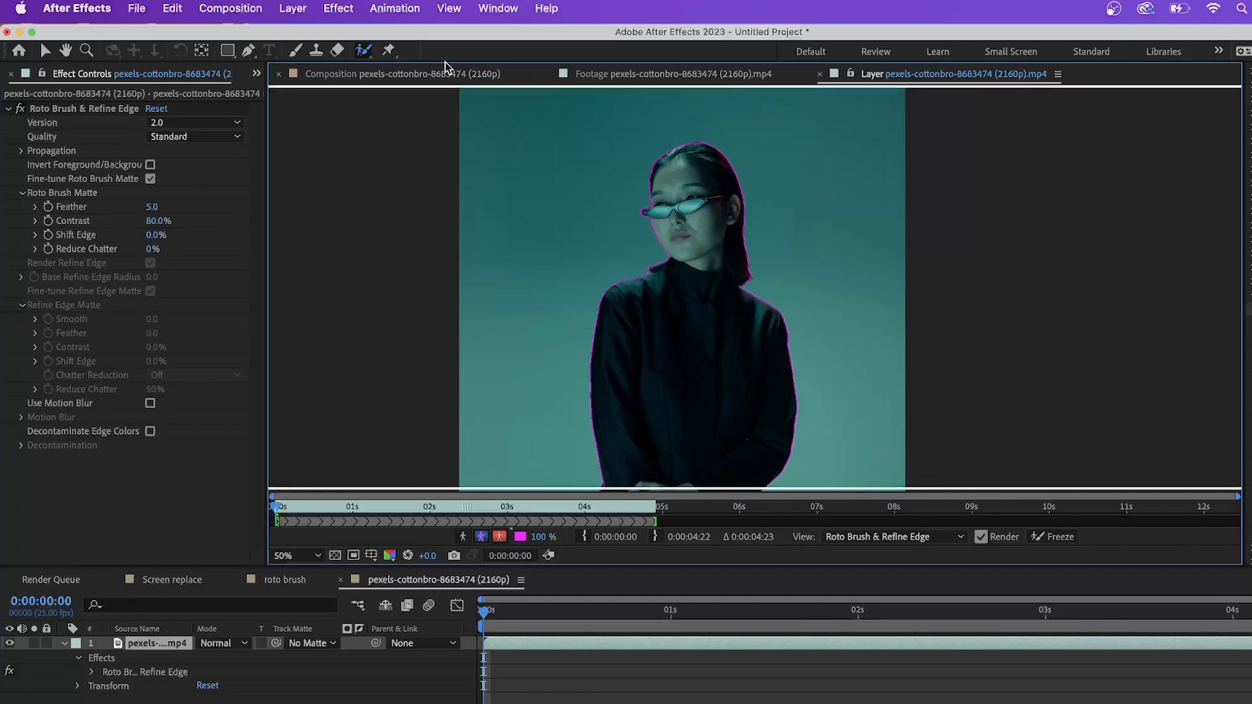
mouse_move(364, 50)
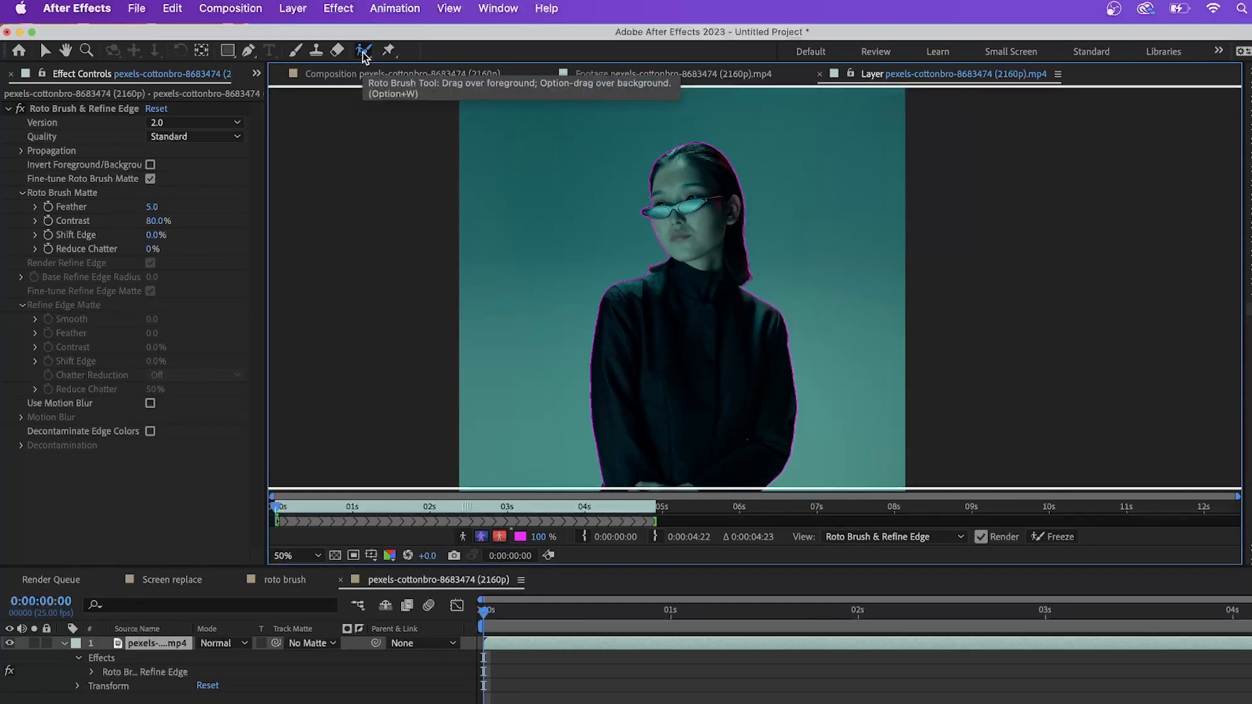
Paint a Refine Edge band along the woman's hair from head to shoulders.
left_click(364, 50)
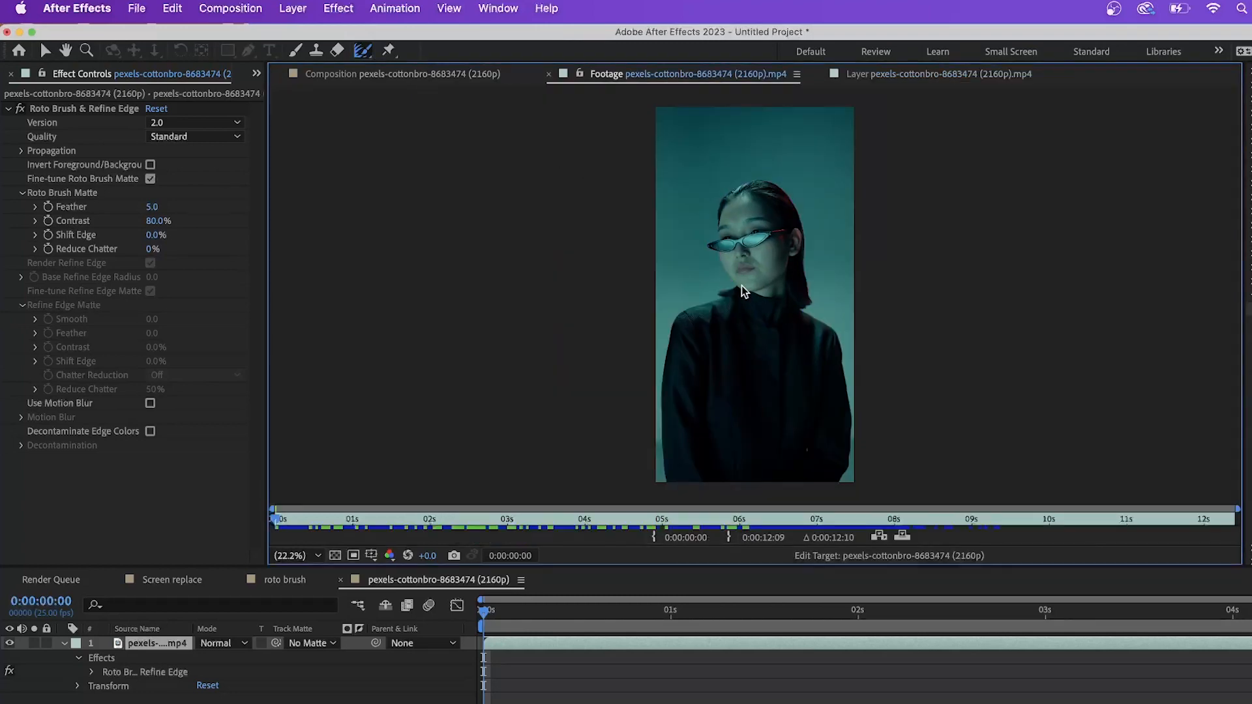
left_click(951, 74)
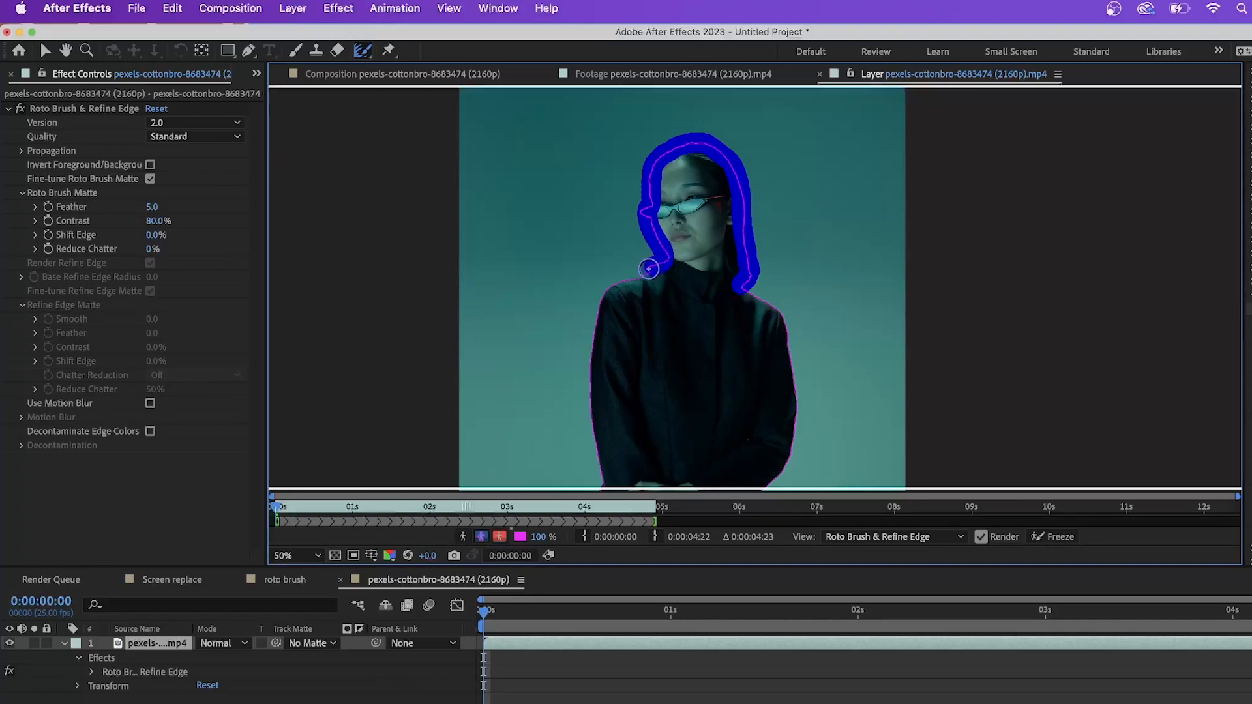
left_click(150, 262)
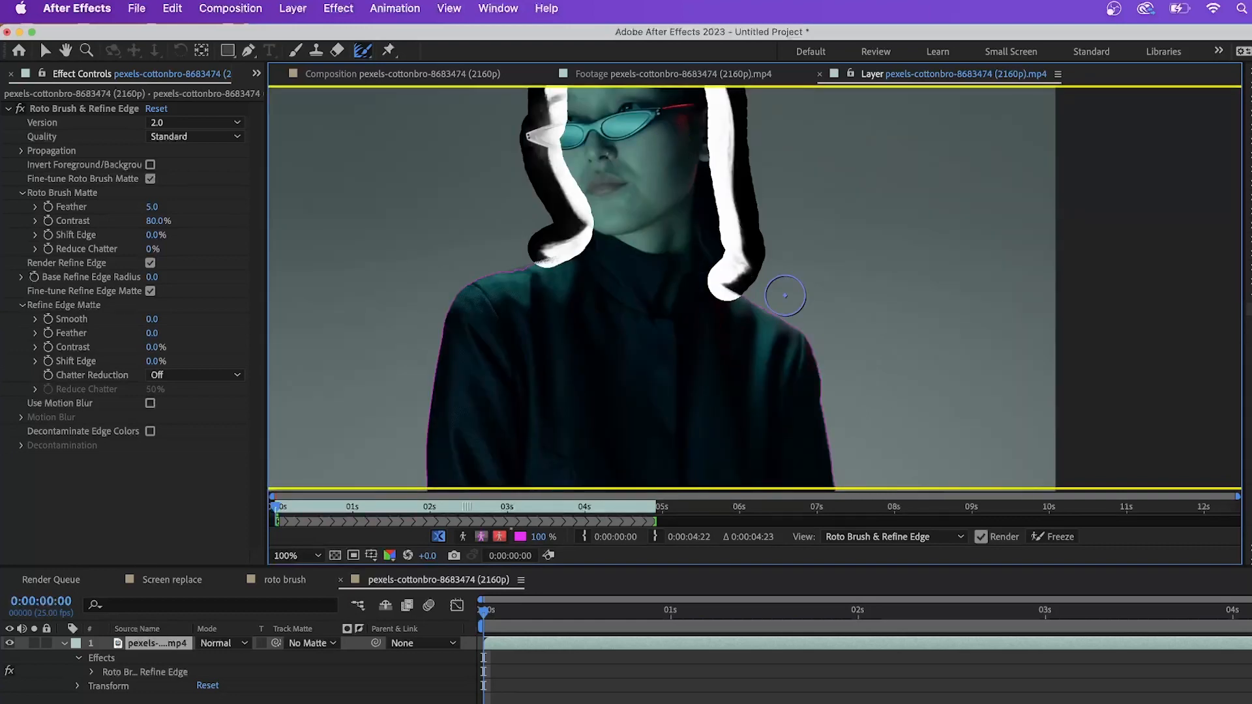
mouse_move(745, 269)
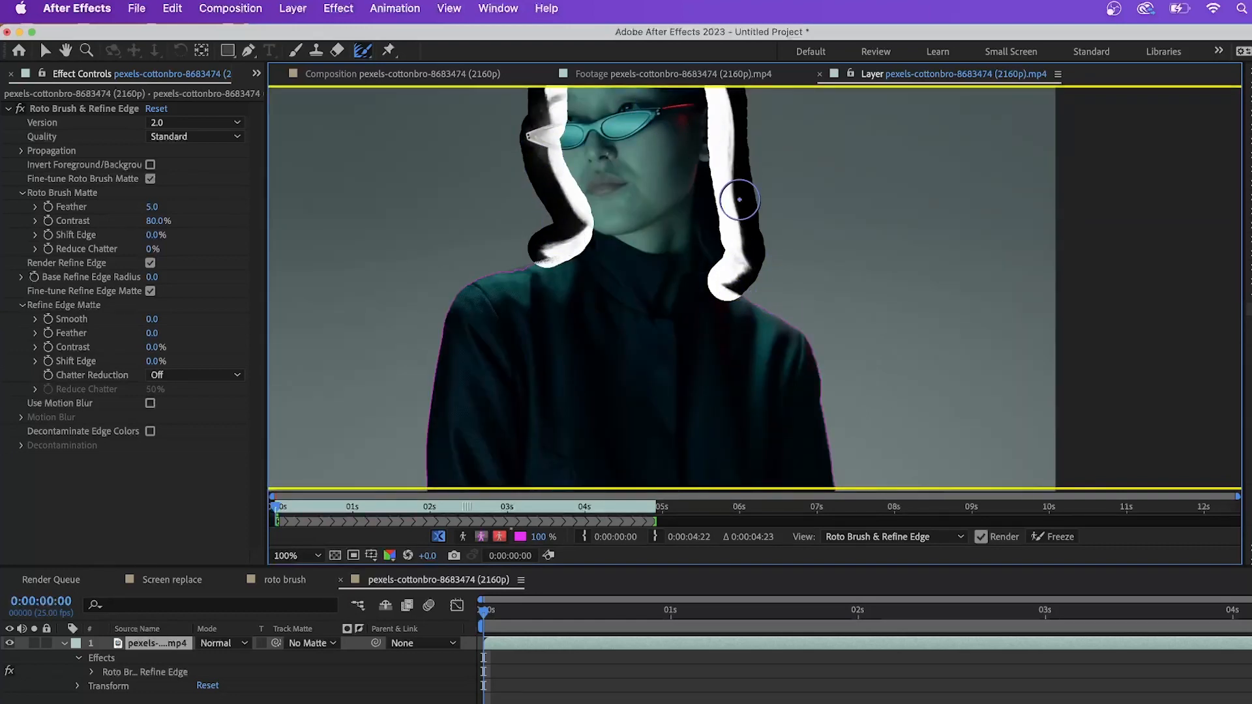
mouse_move(654, 188)
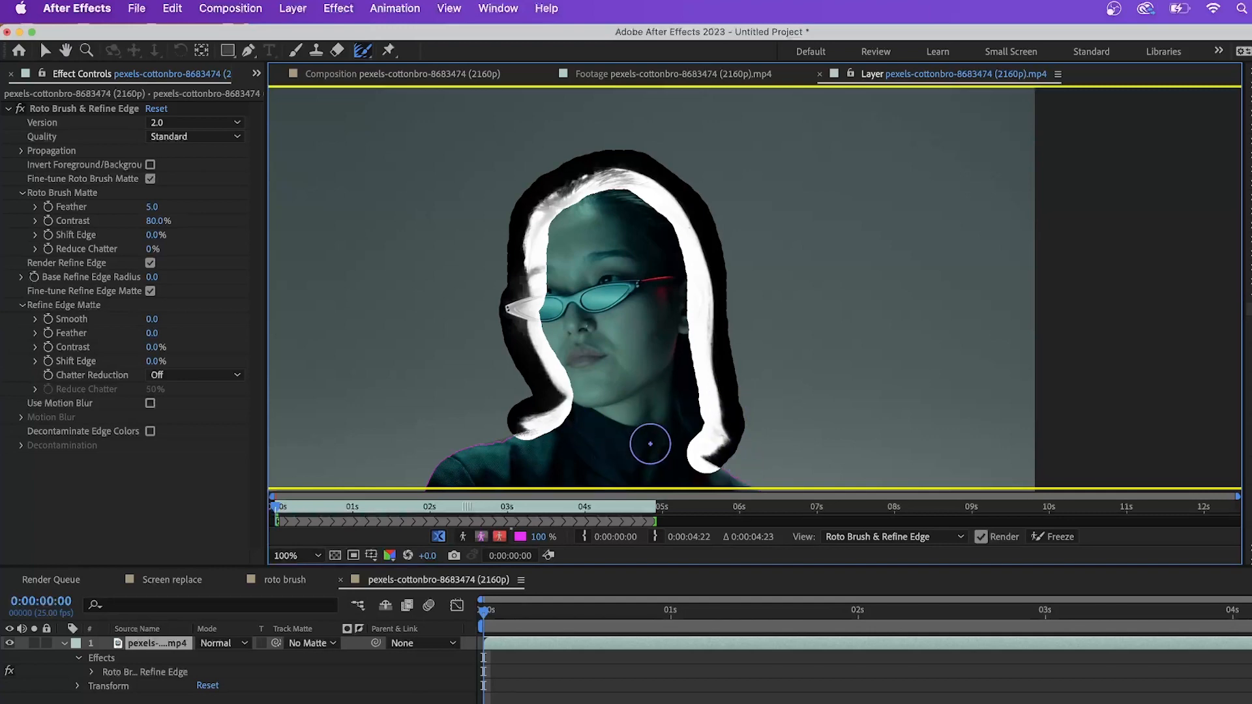
mouse_move(609, 442)
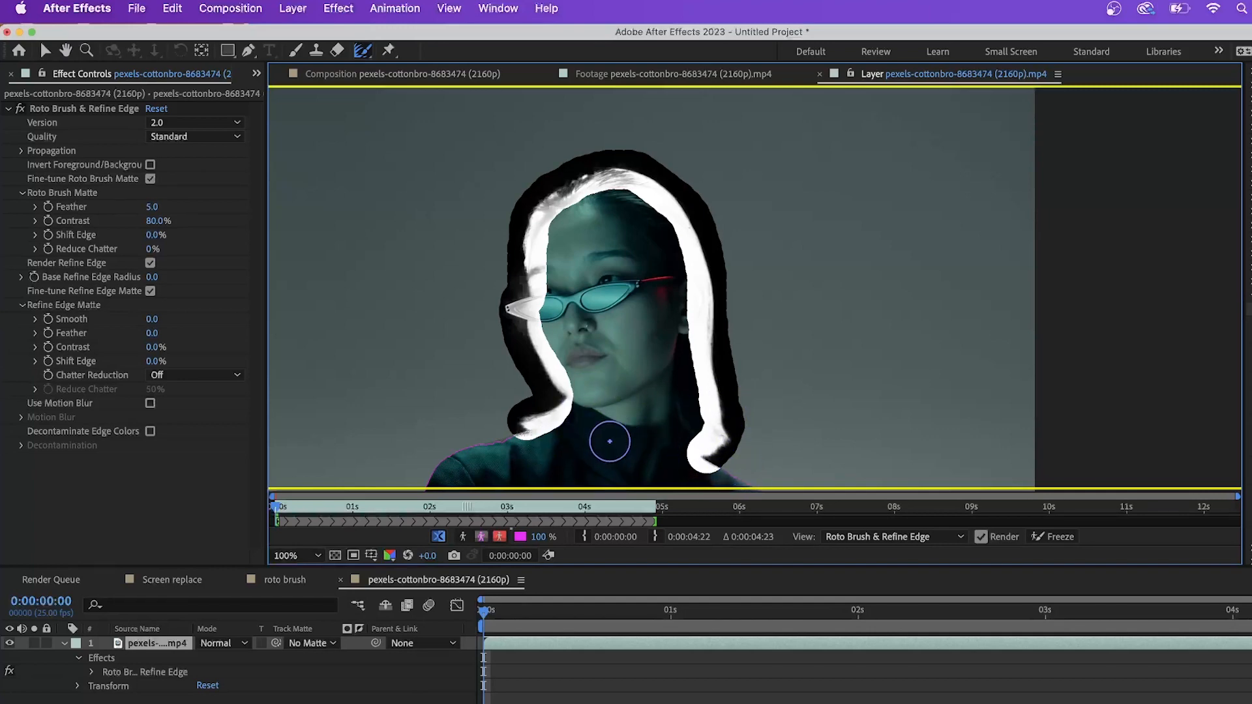
mouse_move(719, 356)
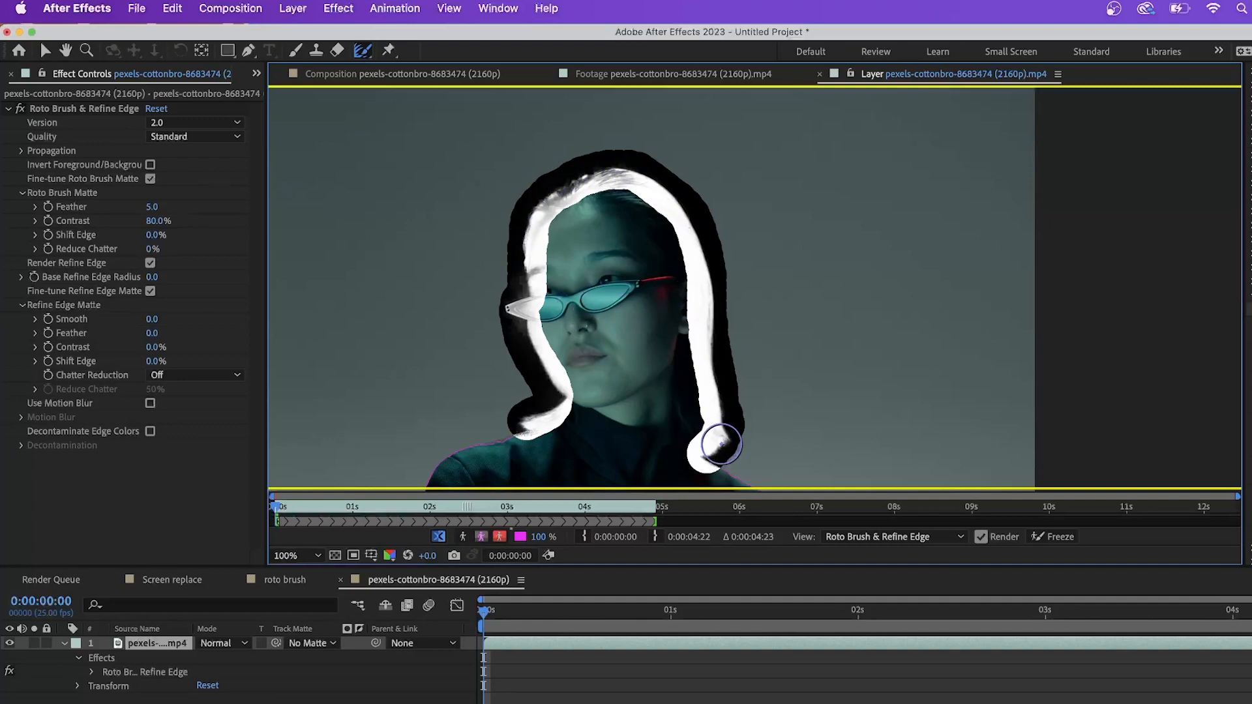
mouse_move(636, 431)
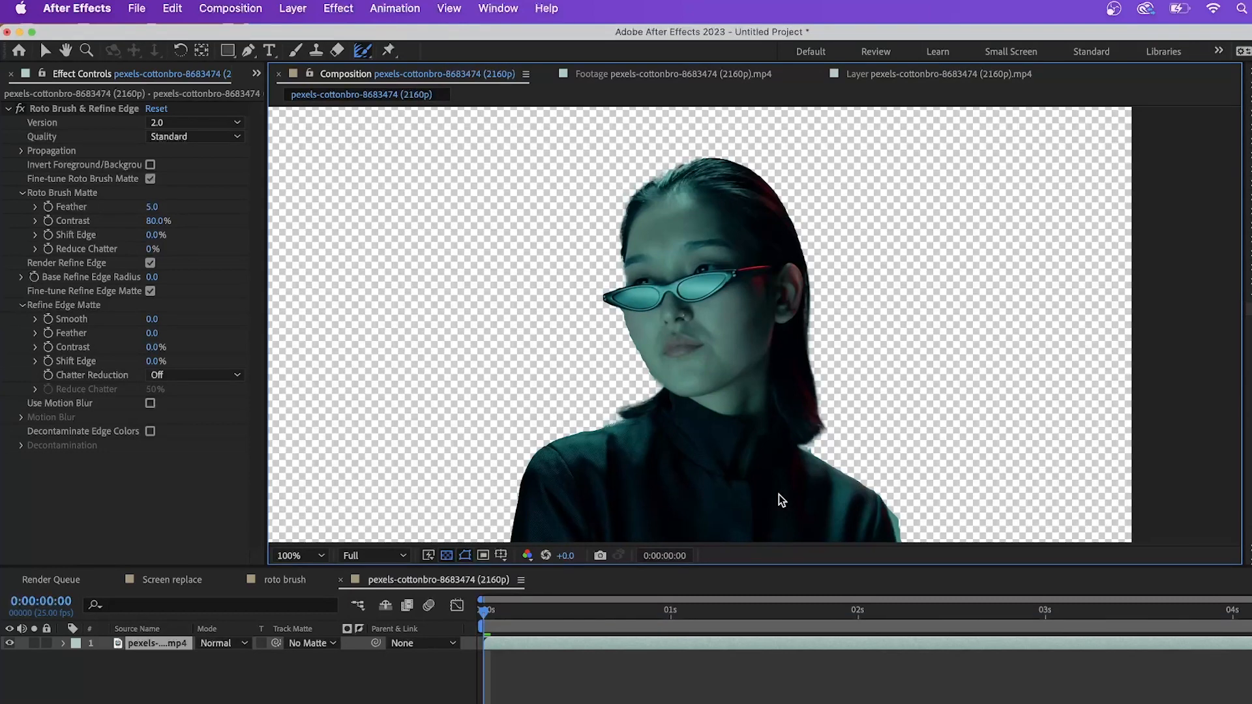
mouse_move(692, 374)
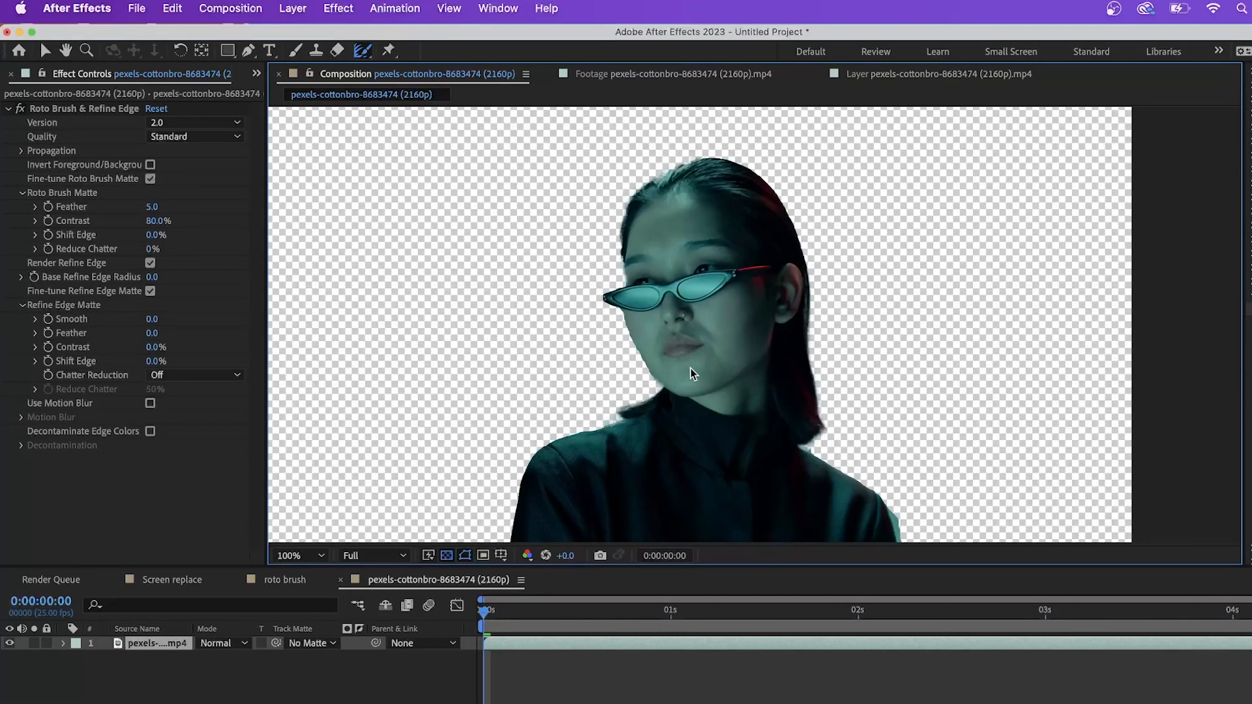
left_click(290, 555)
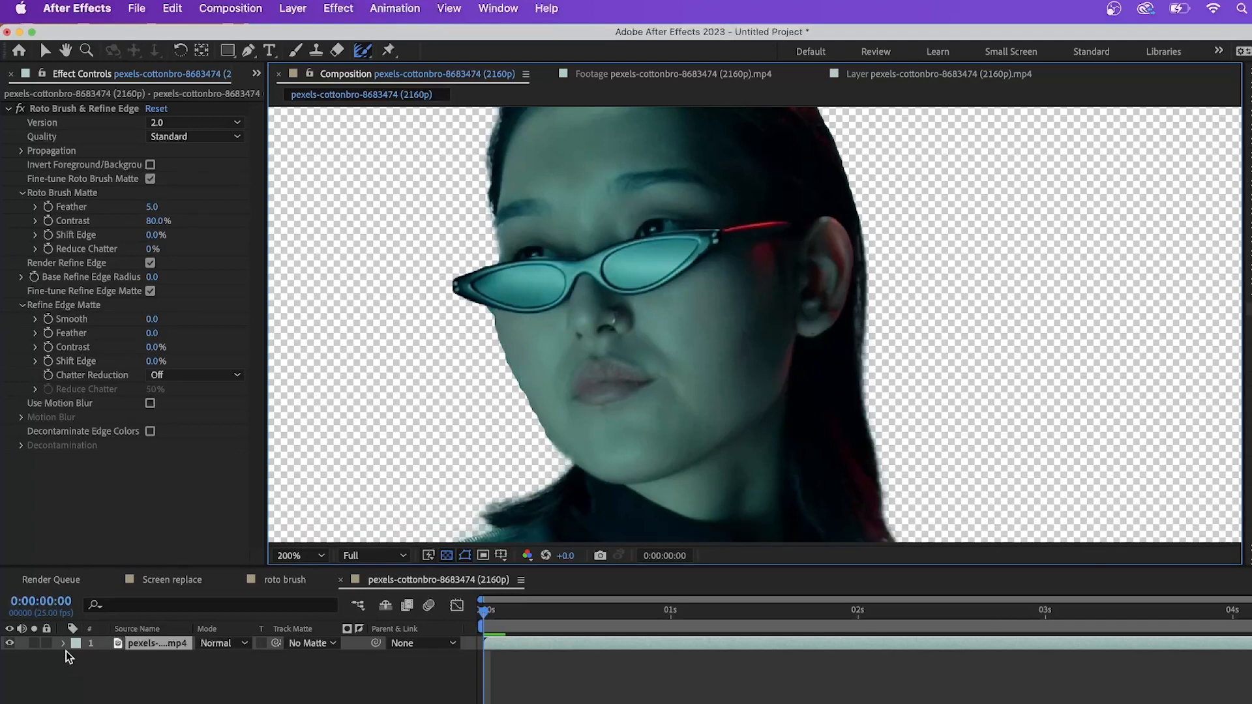
Set Roto Brush & Refine Edge to Best quality, Feather 11.9, Reduce Chatter 99%, and zoom to 25%.
left_click(63, 643)
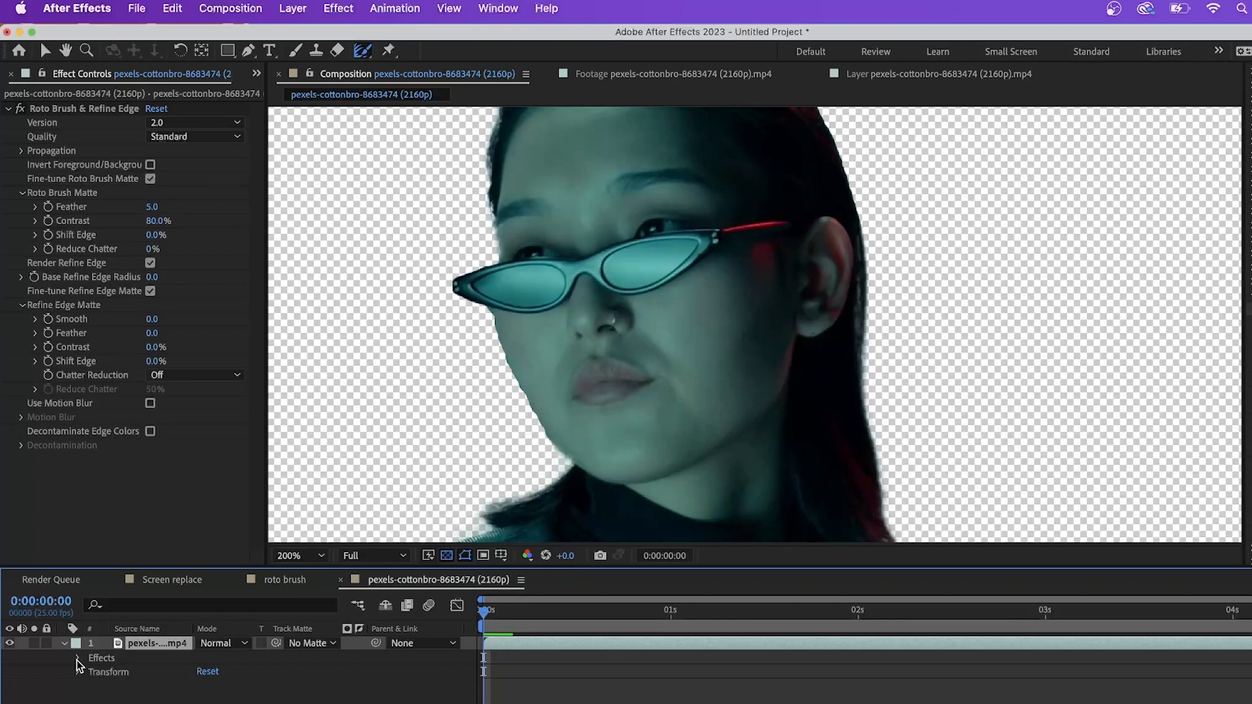
left_click(77, 658)
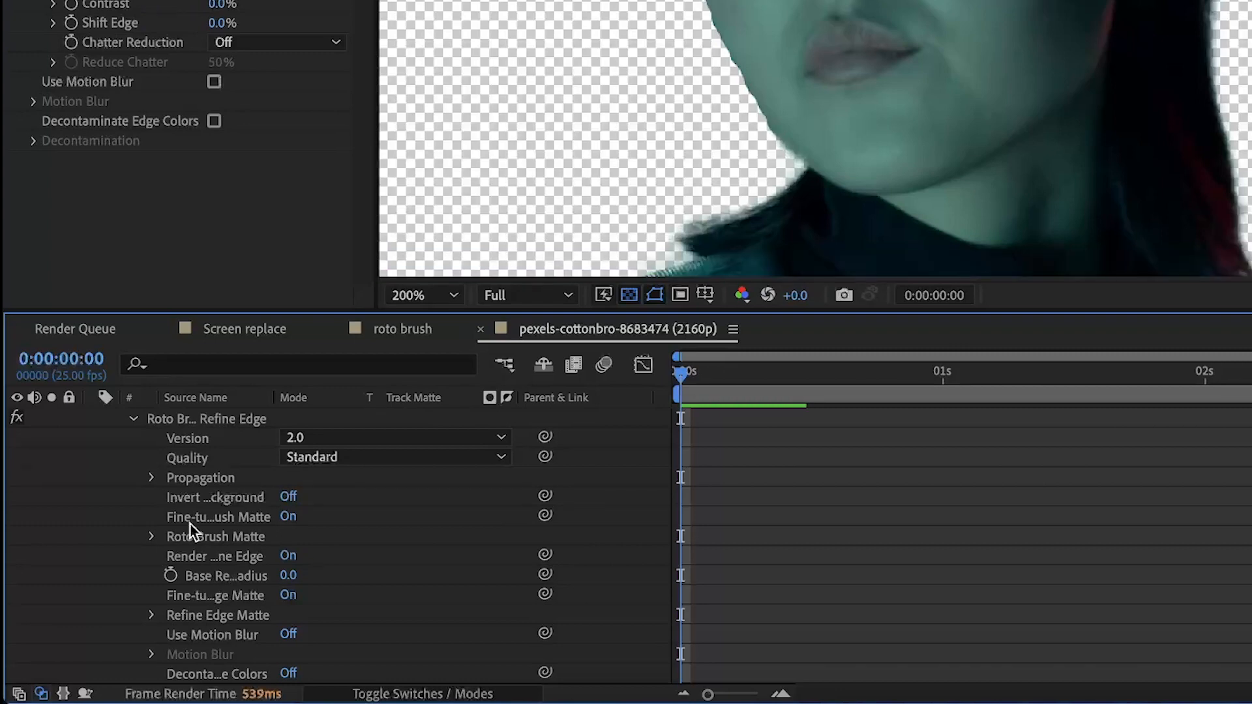
left_click(392, 457)
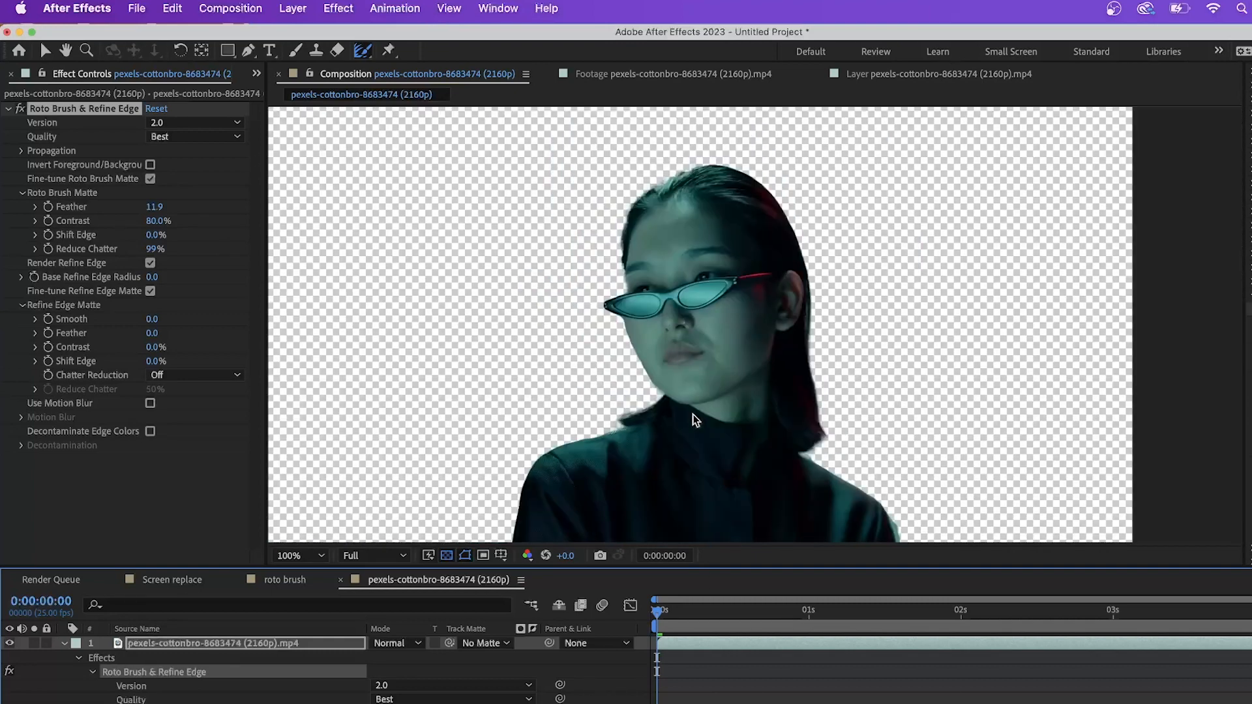
left_click(289, 556)
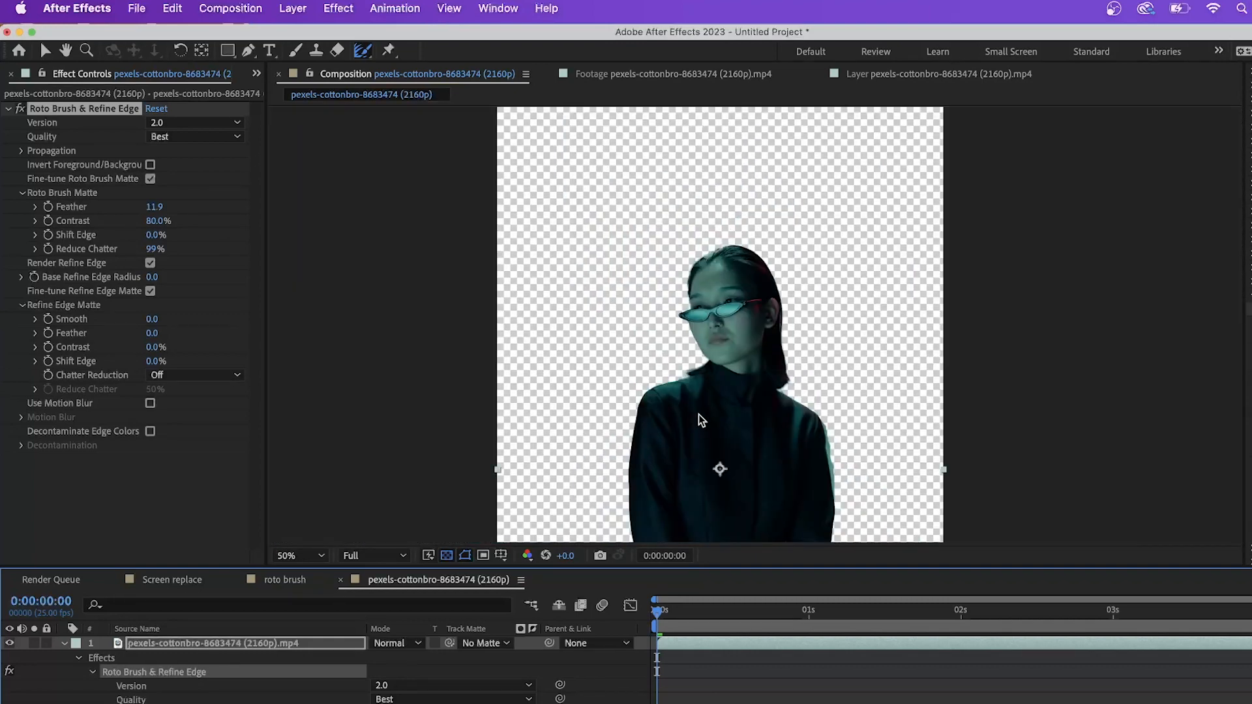
left_click(296, 555)
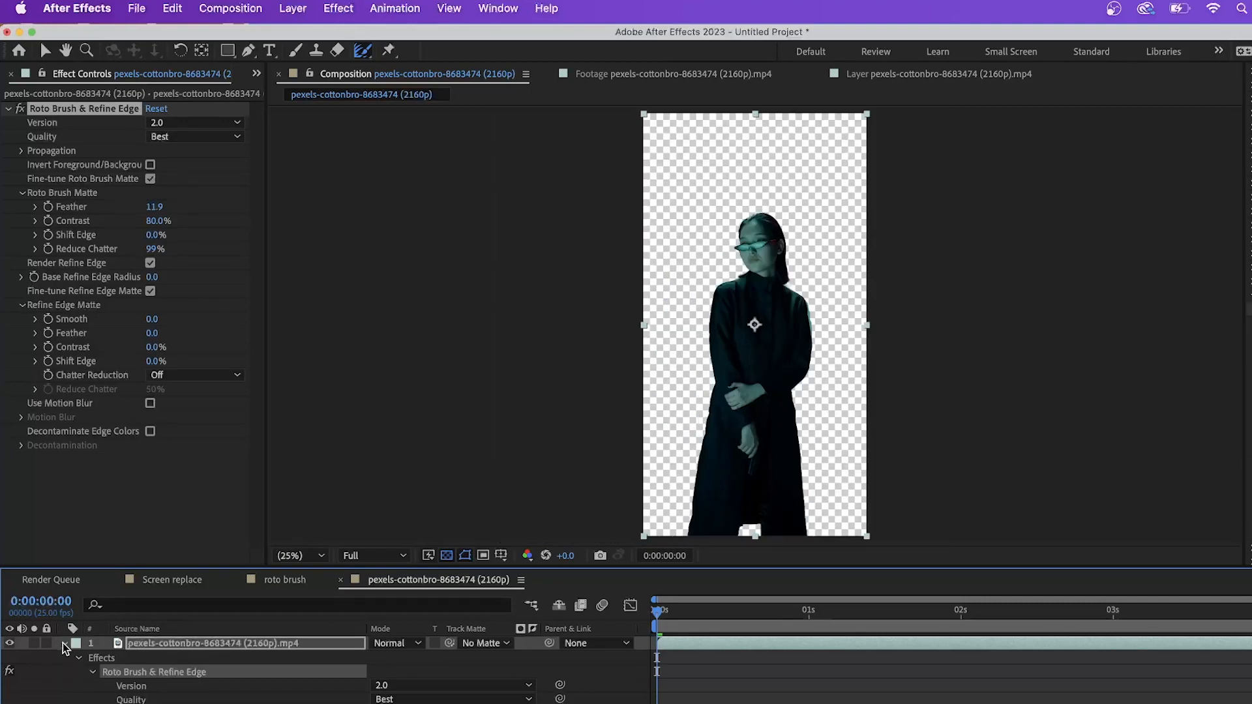
left_click(64, 644)
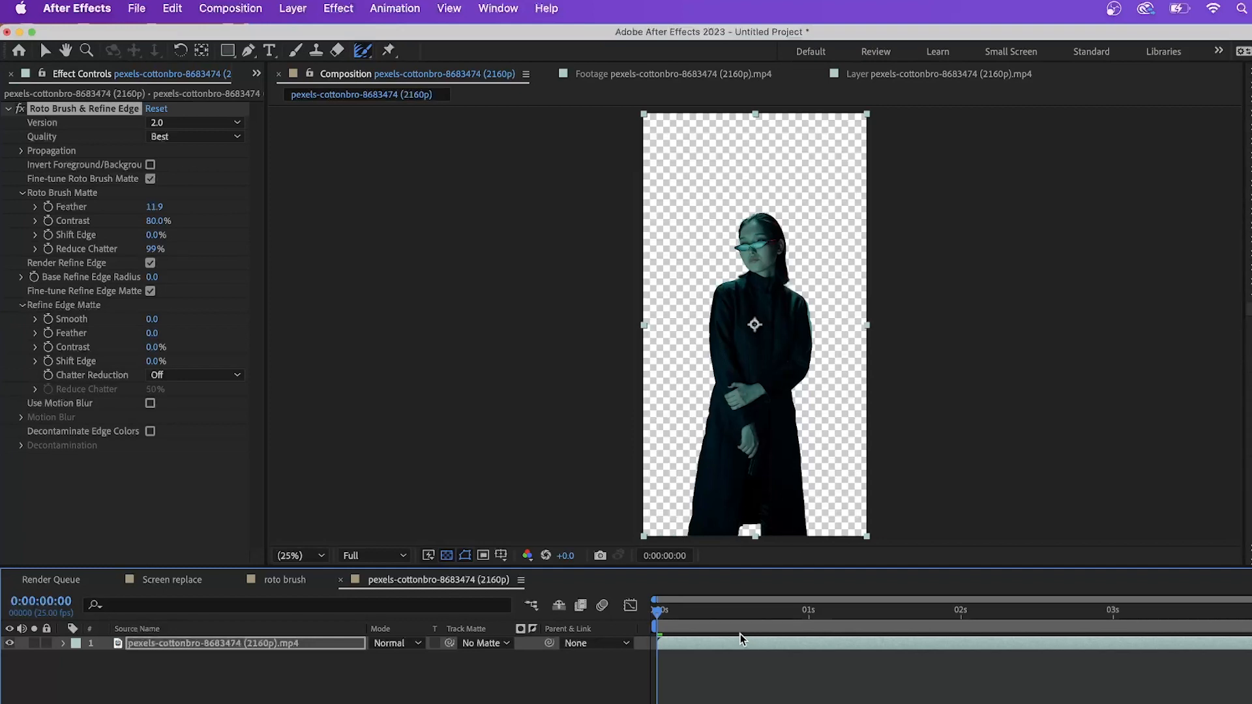
mouse_move(545, 188)
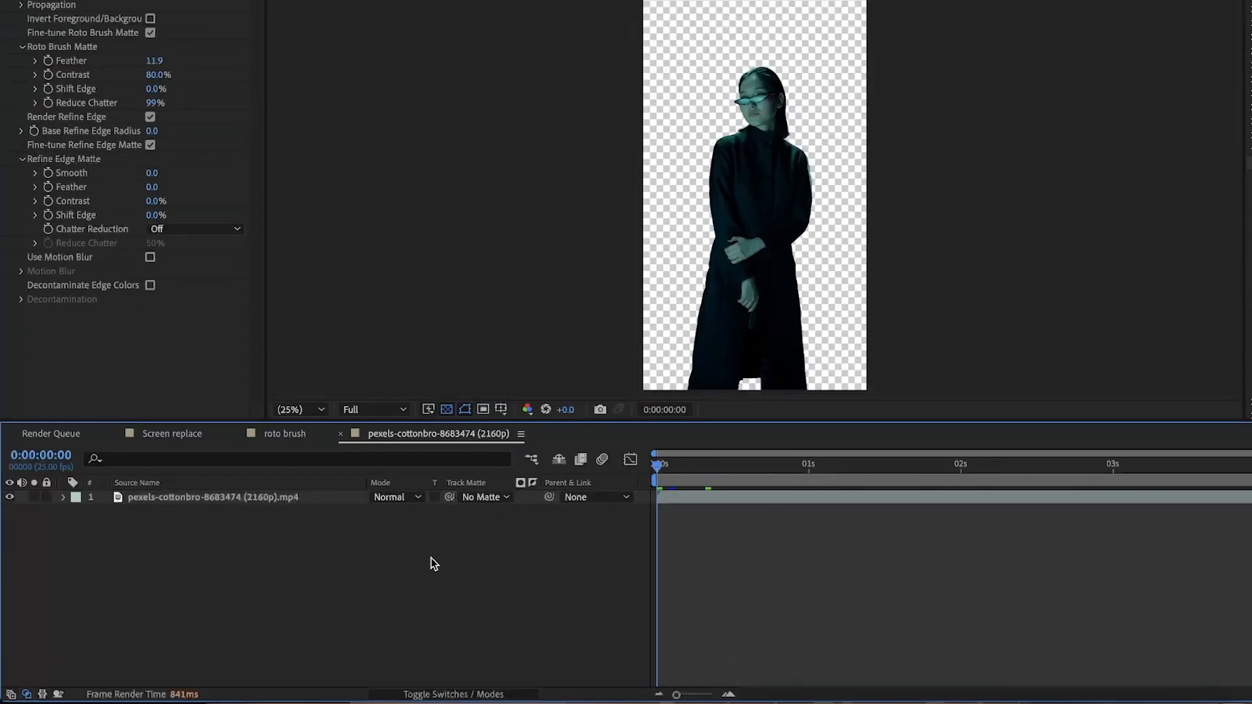
Add a purple solid layer beneath the woman and zoom in to inspect the jacket edges.
right_click(433, 564)
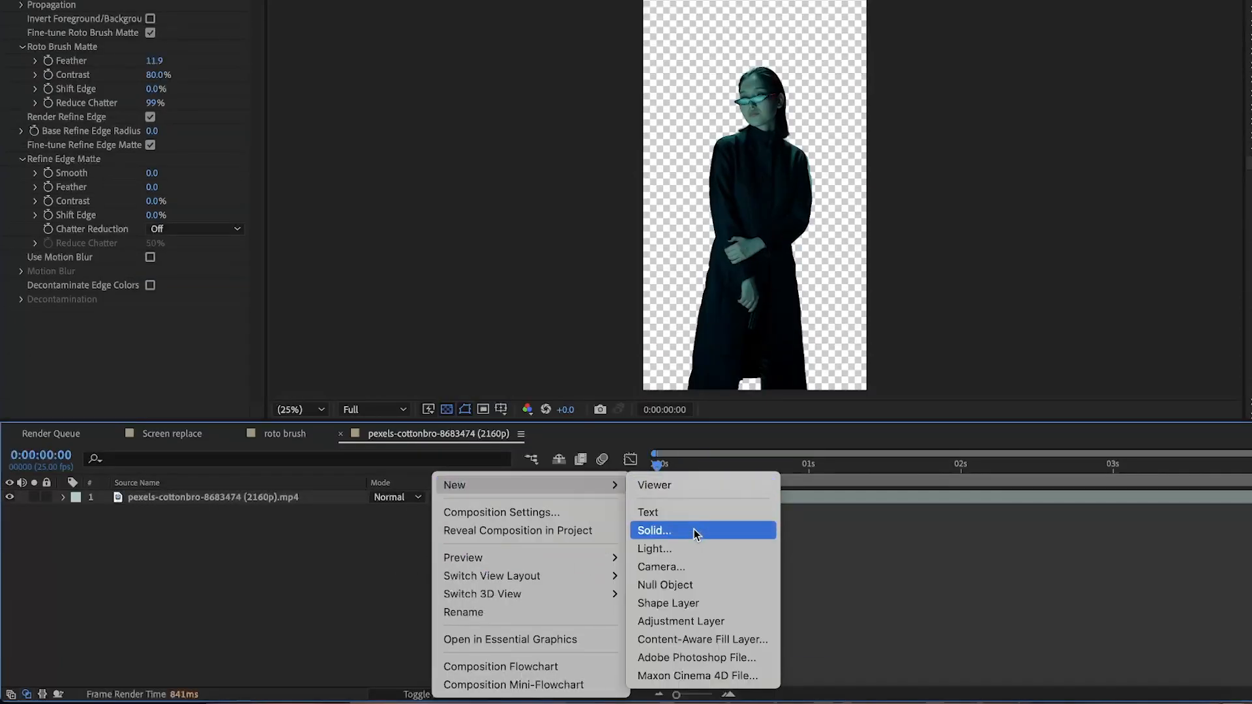
left_click(654, 530)
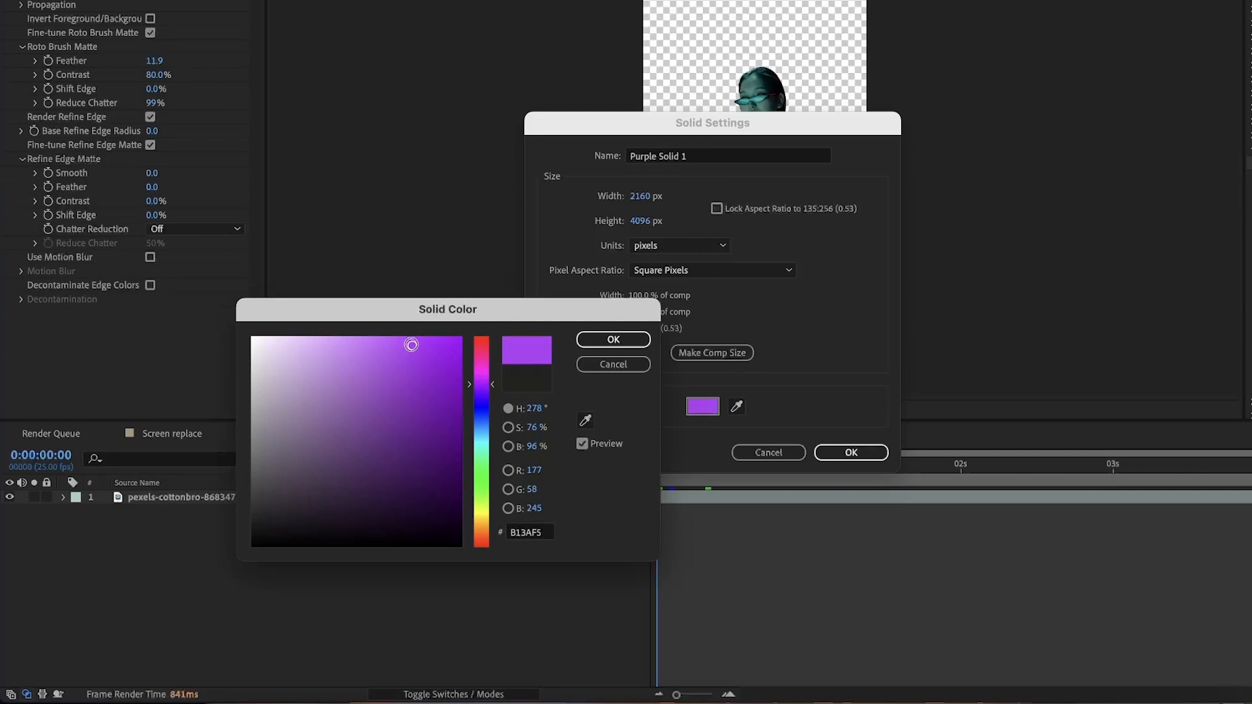
left_click(613, 339)
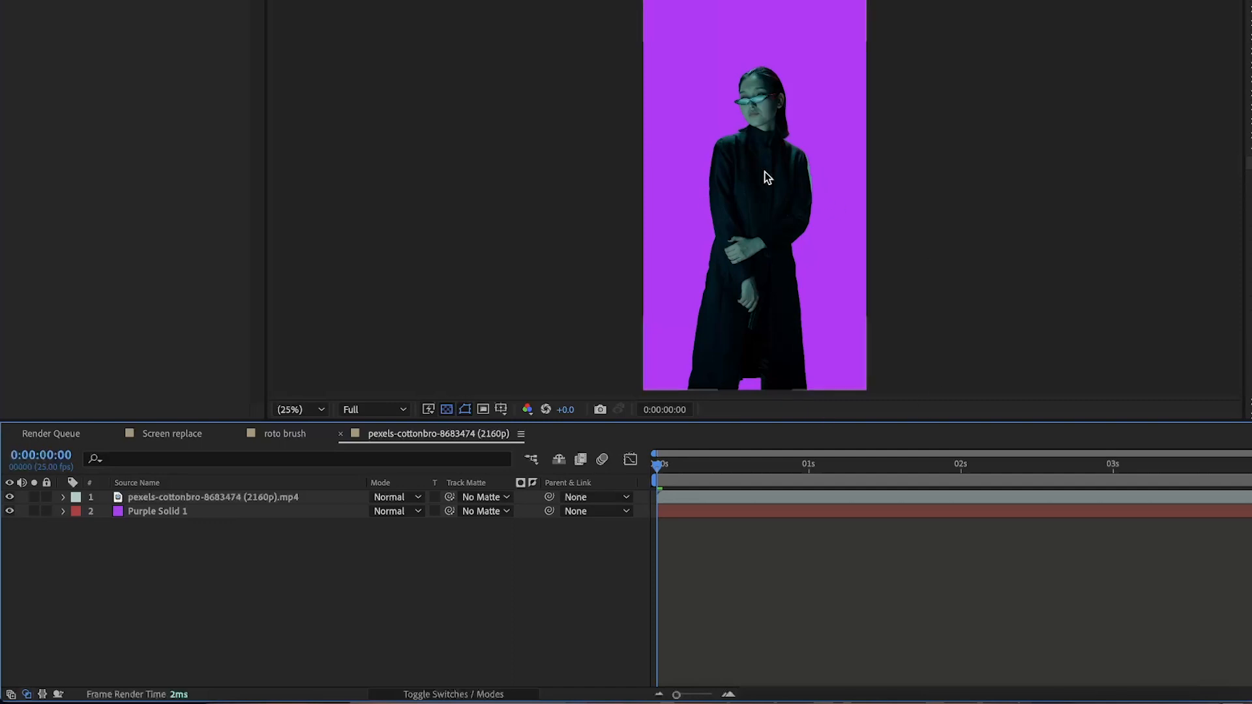
left_click(297, 409)
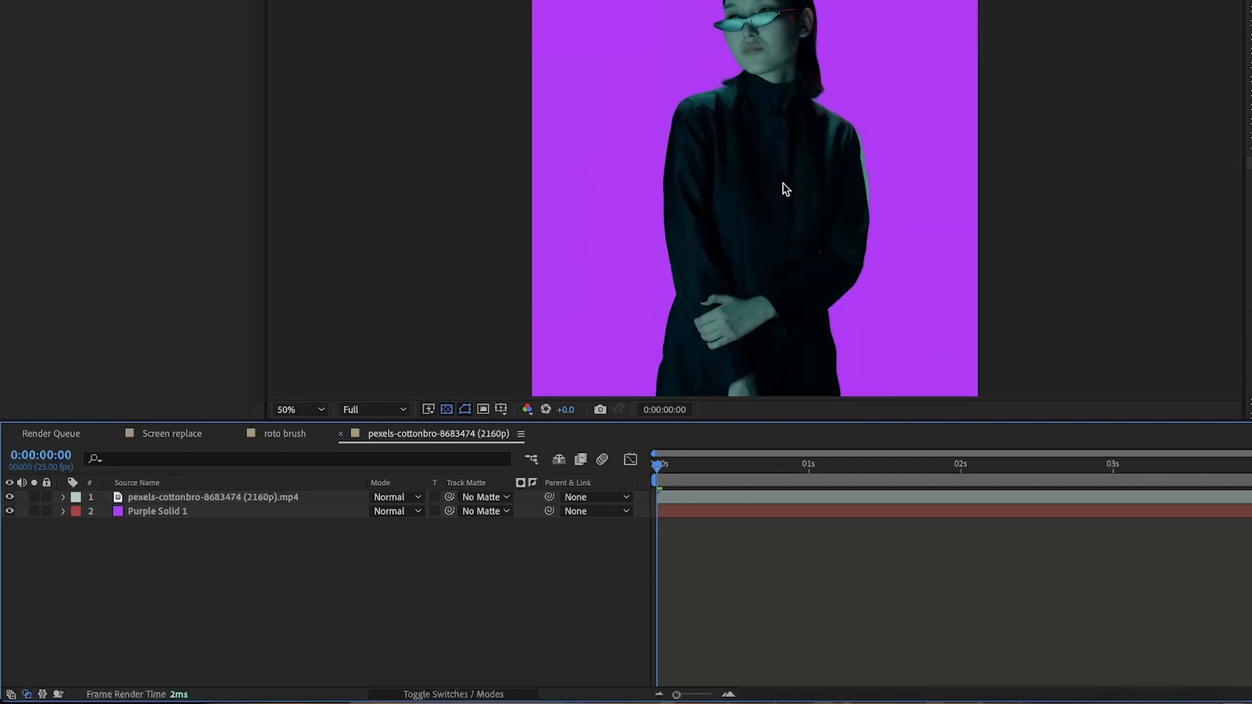
left_click(299, 409)
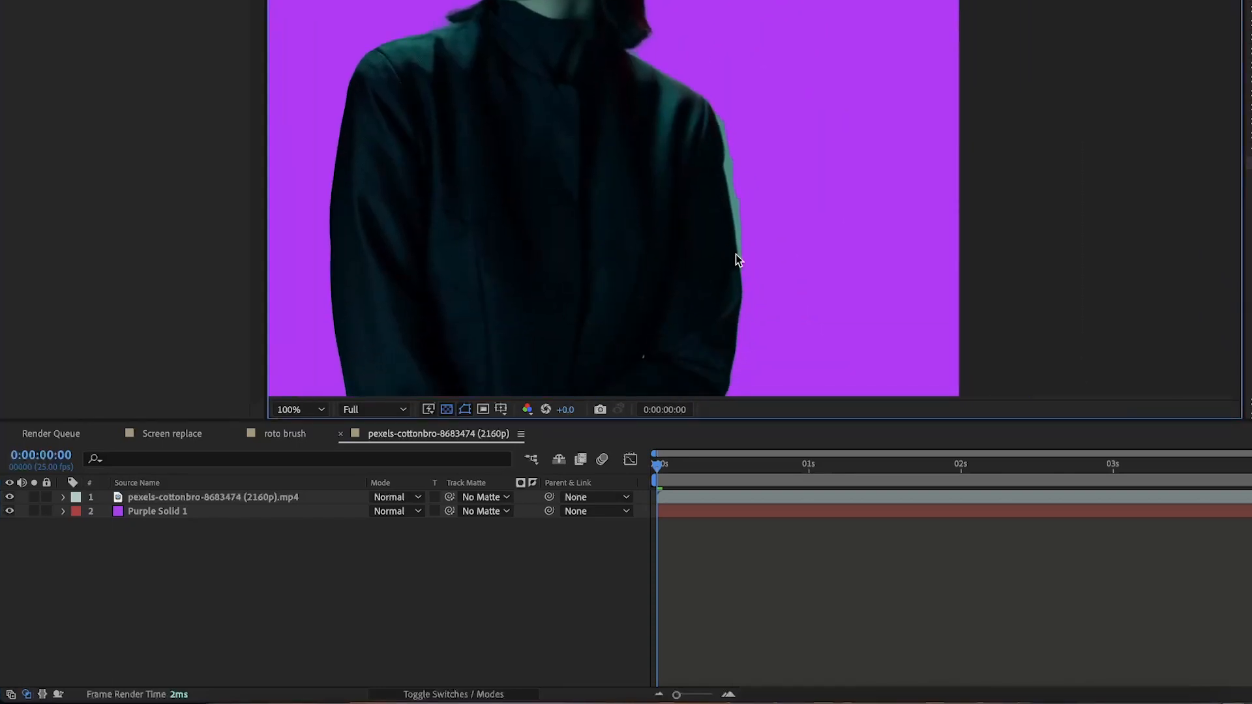
Reopen the footage layer in the Layer panel to fix the matte along the coat's arm edge.
double_click(212, 497)
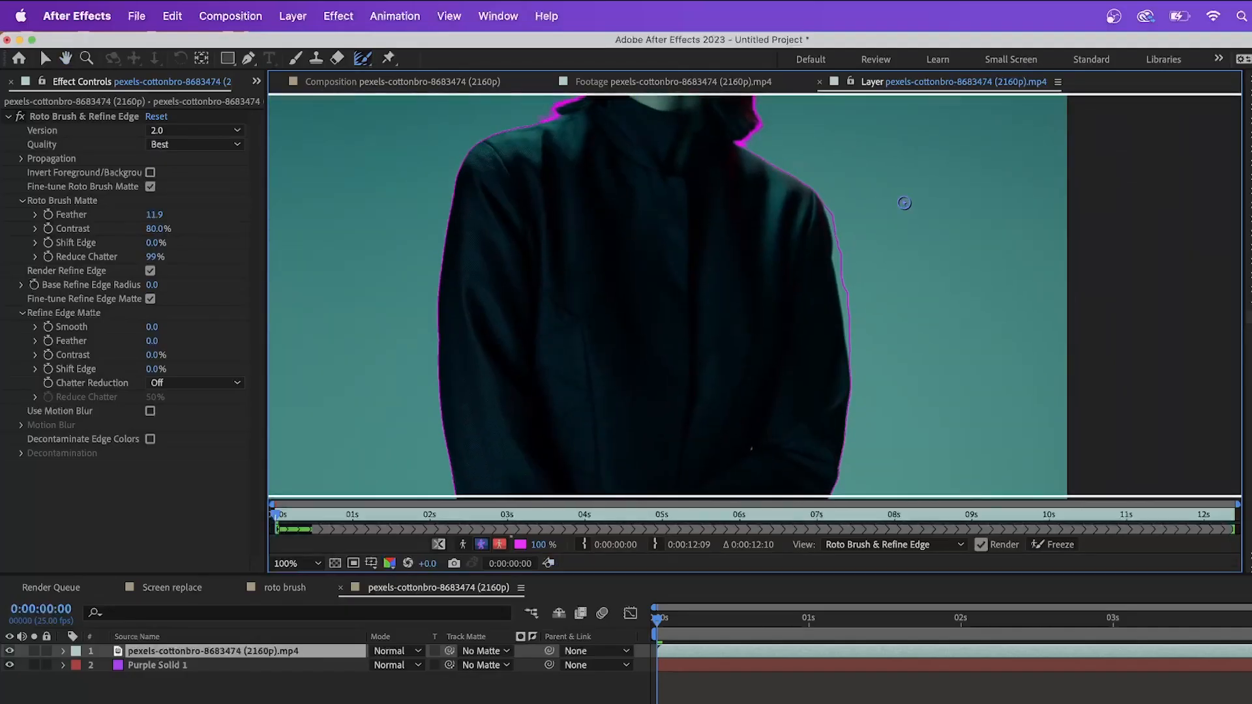
mouse_move(362, 58)
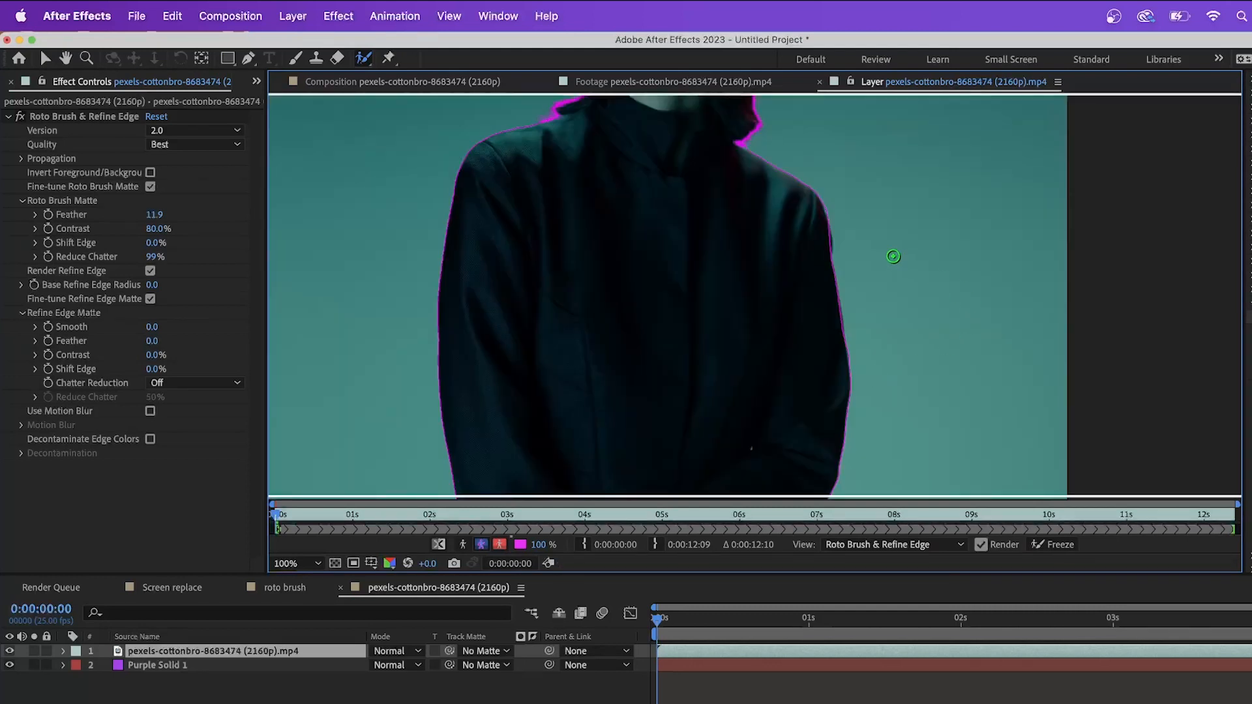
mouse_move(822, 228)
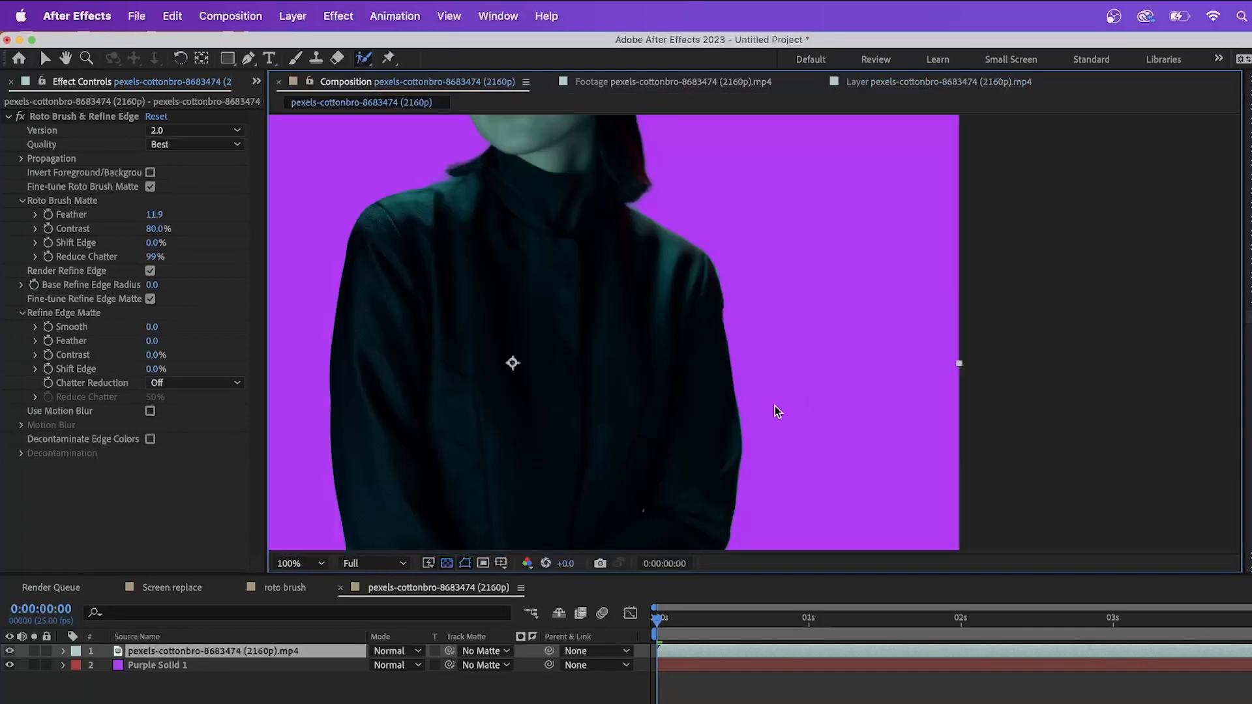
Zoom to 25% and play a preview of the woman over purple for about two seconds.
left_click(289, 563)
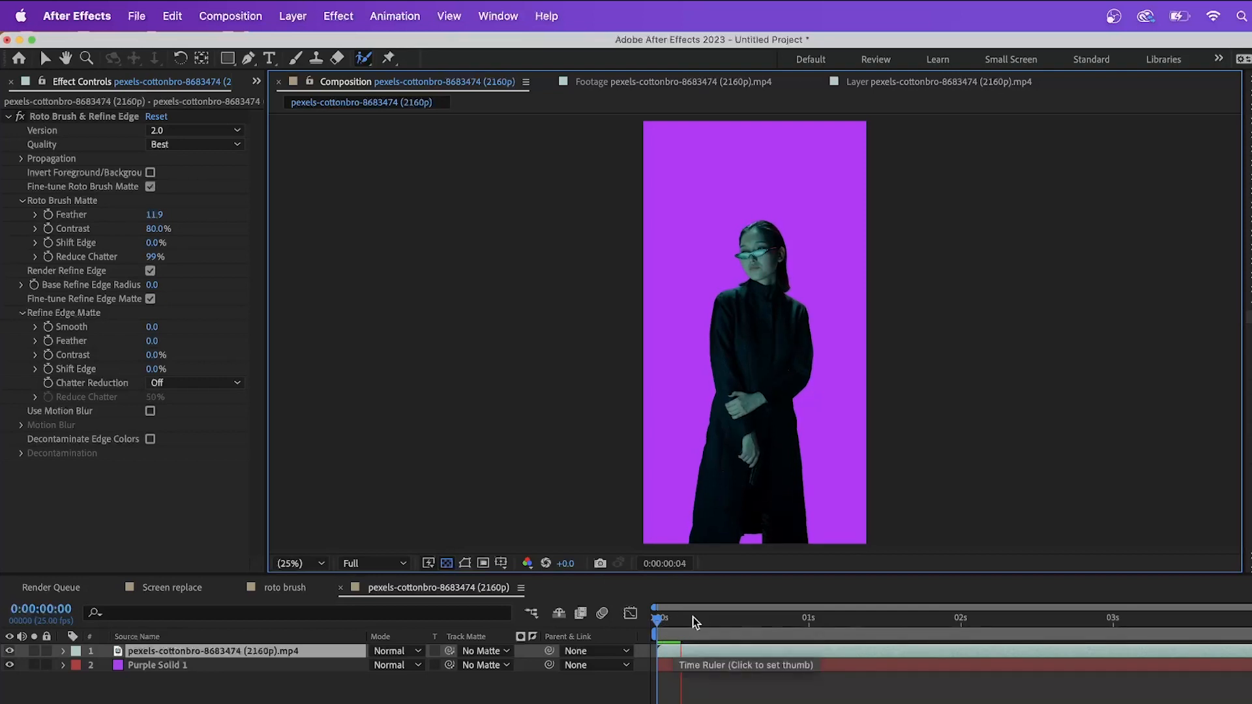
left_click(666, 618)
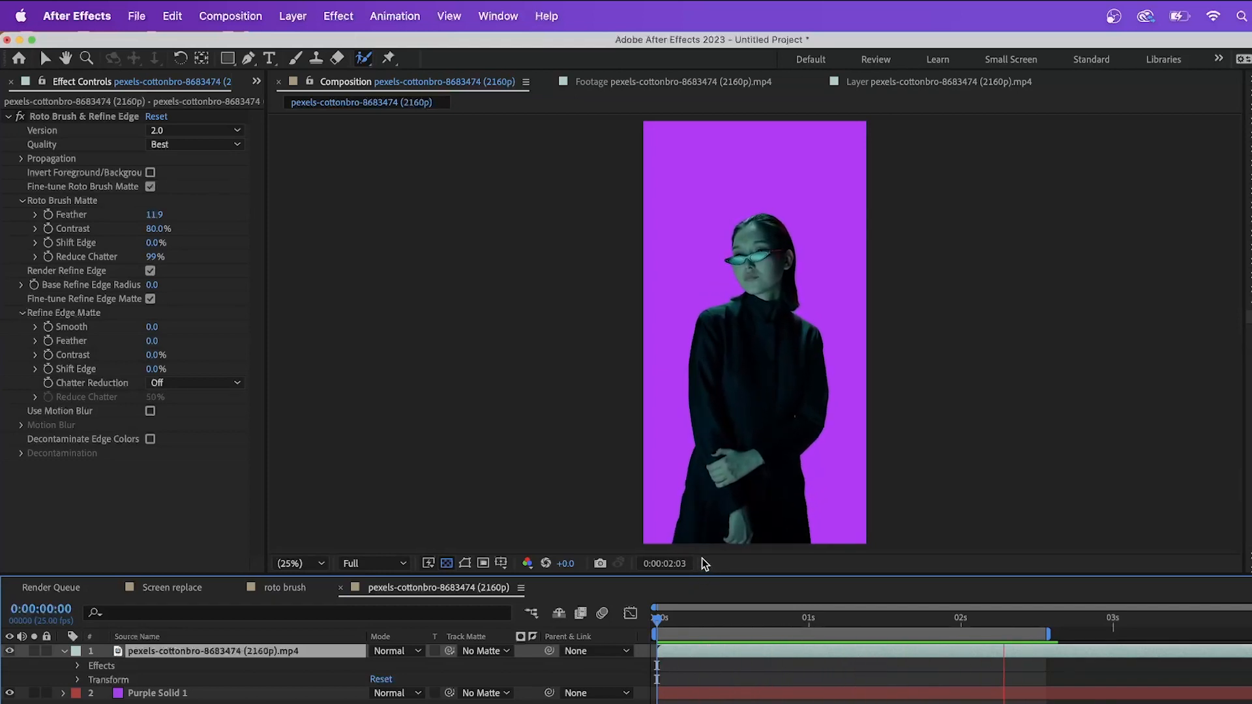
left_click(899, 652)
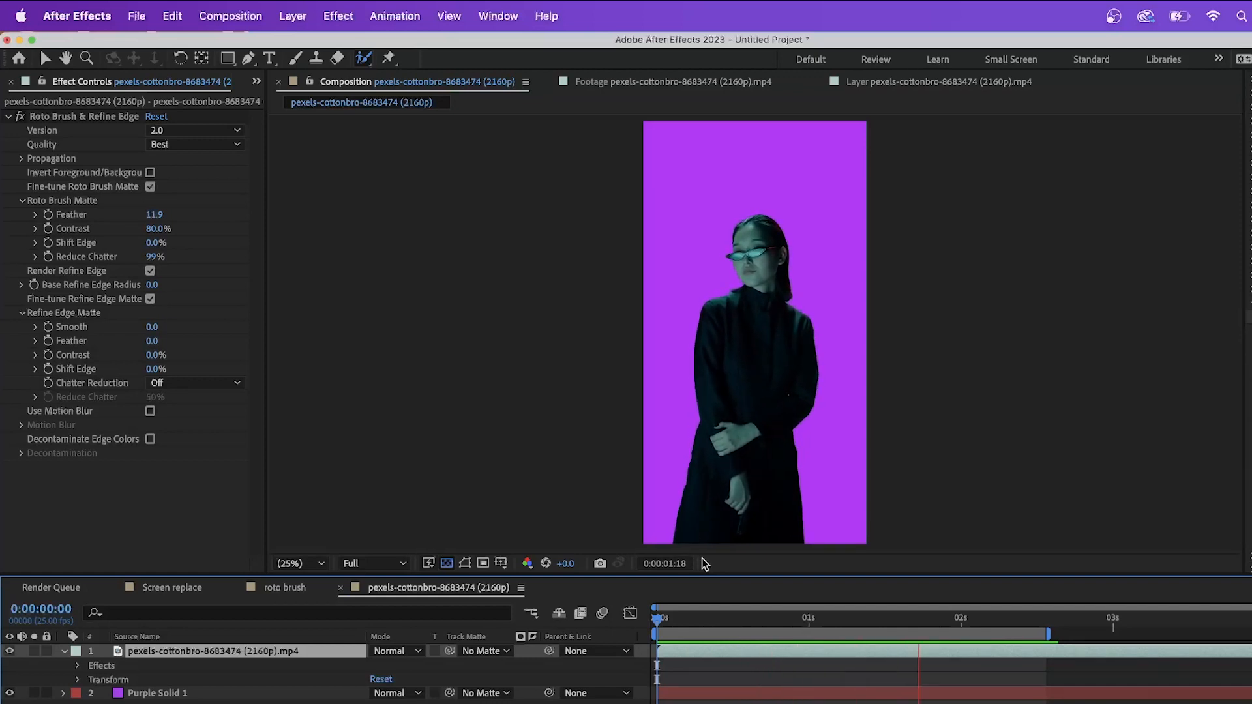